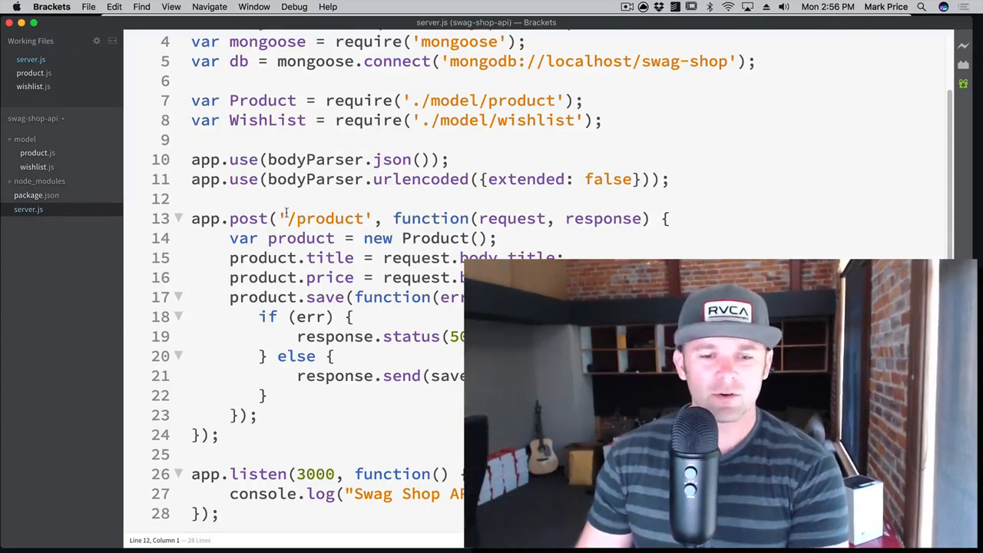
- Add blank lines after the POST /product route and place the cursor on line 26
key(Return)
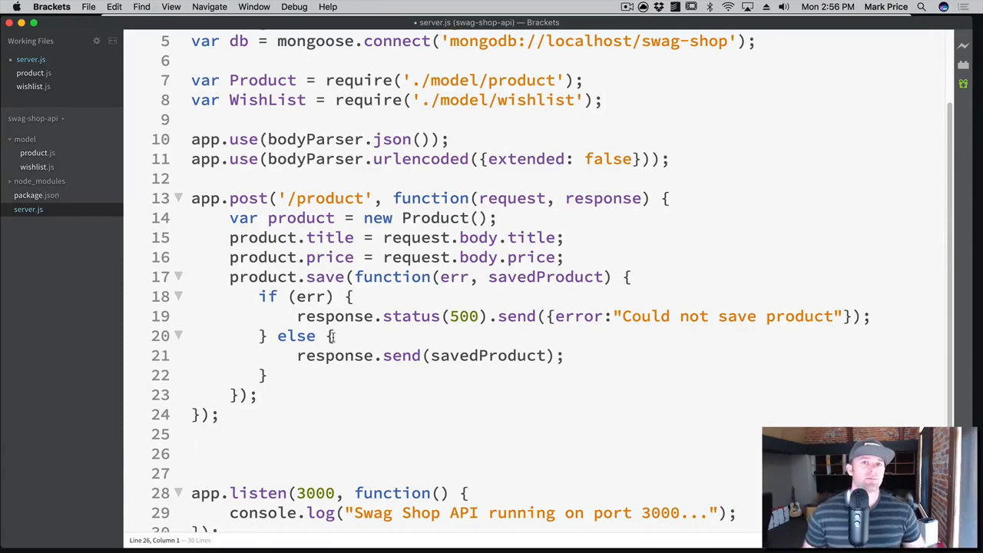
click(193, 453)
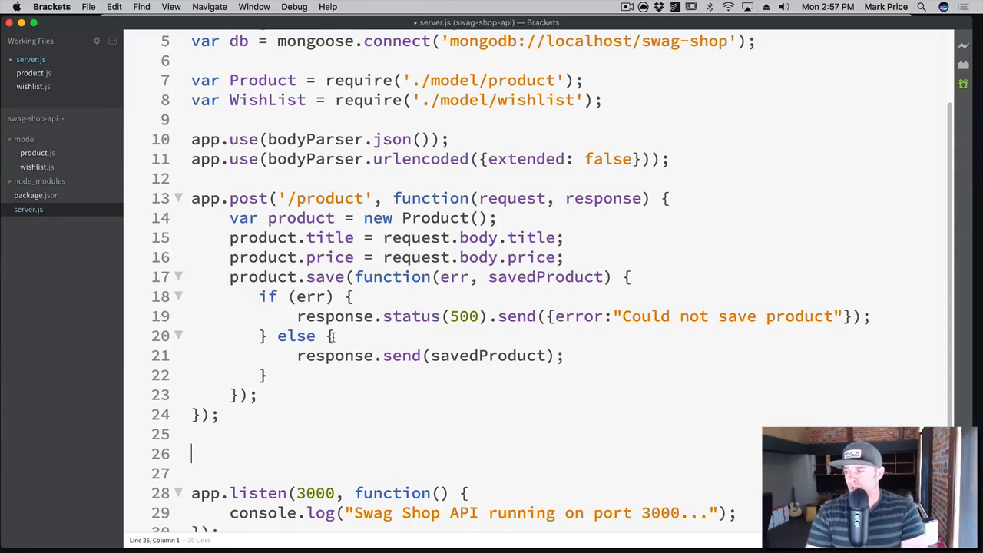
- Write app.get('/product', function(request, response) { }) as an empty GET route skeleton
text(app)
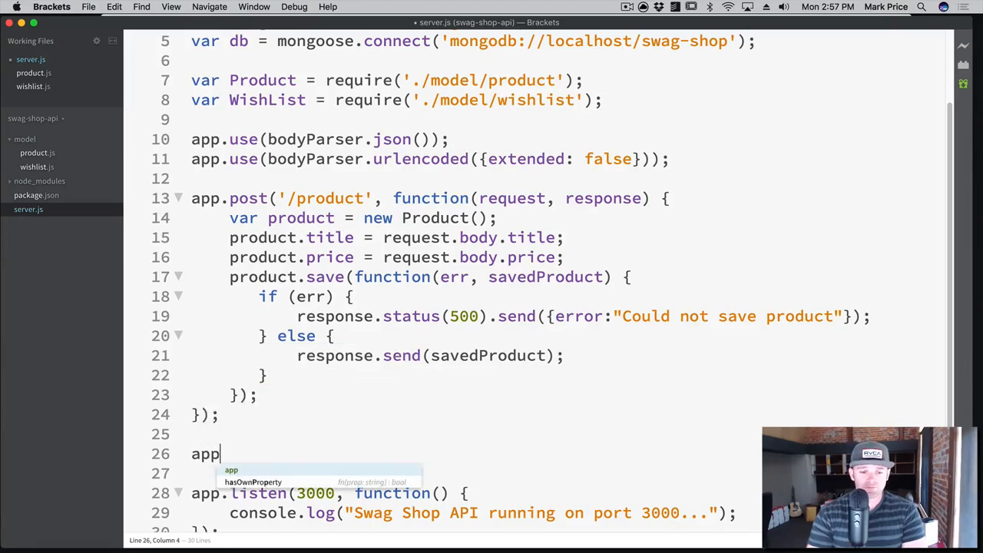
text(.get('/p)
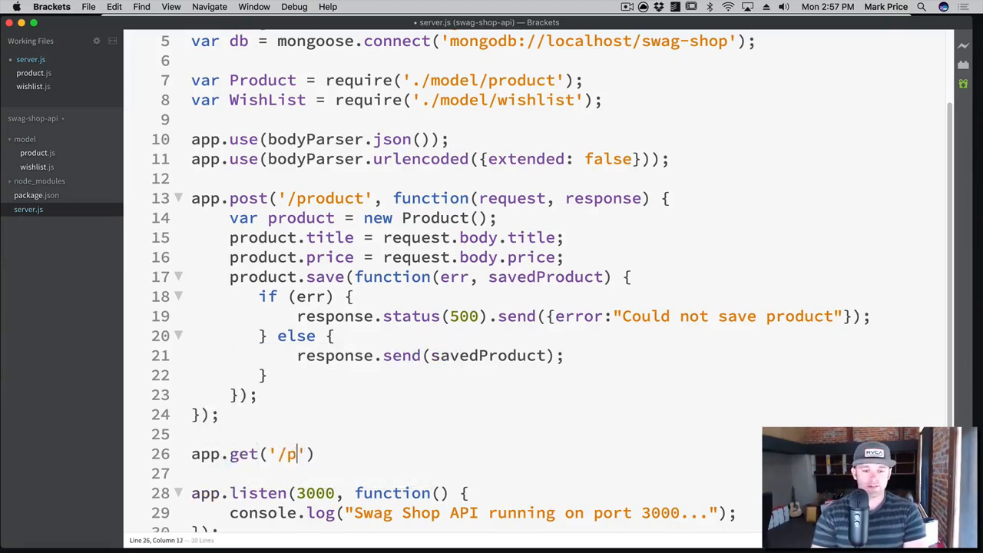
text(roduct)
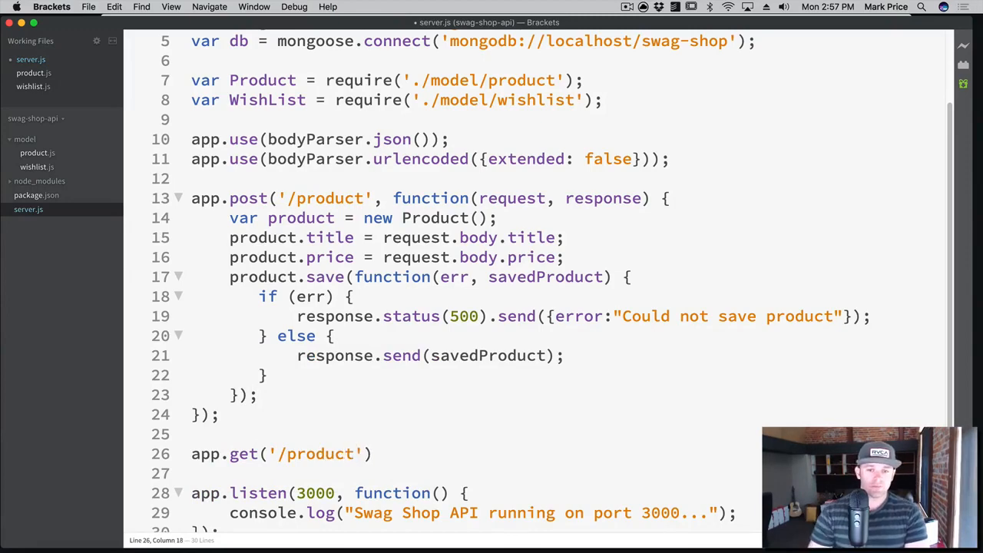
text(,)
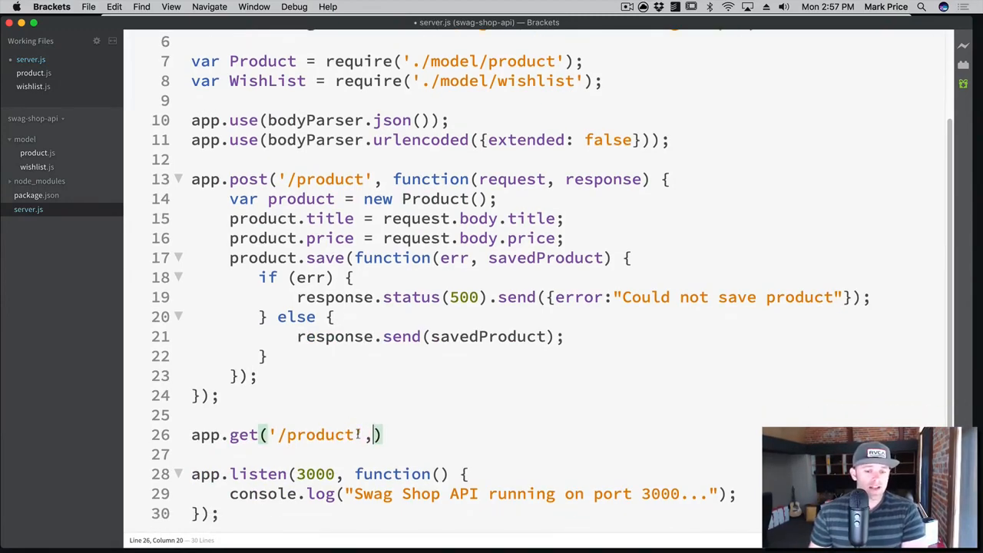
key(backspace)
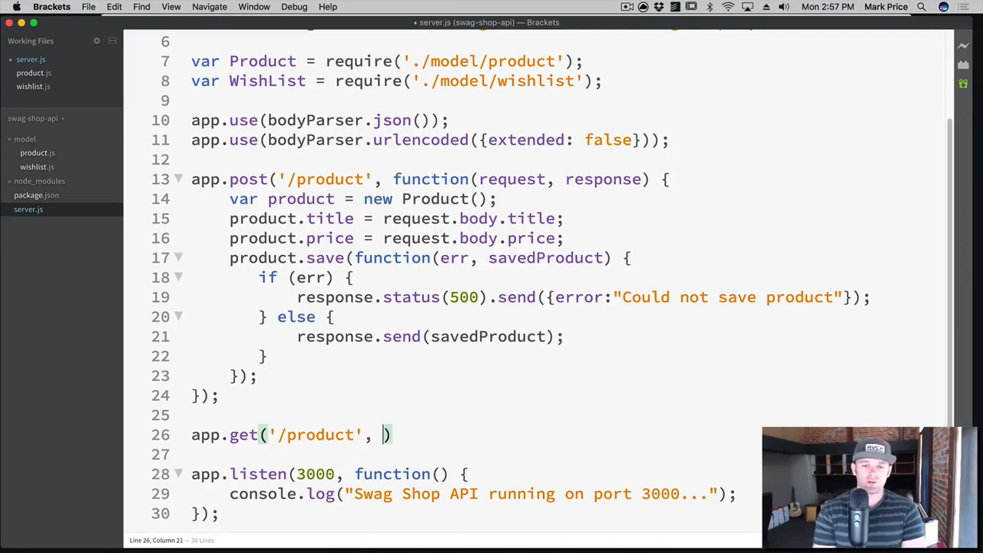
text(function)
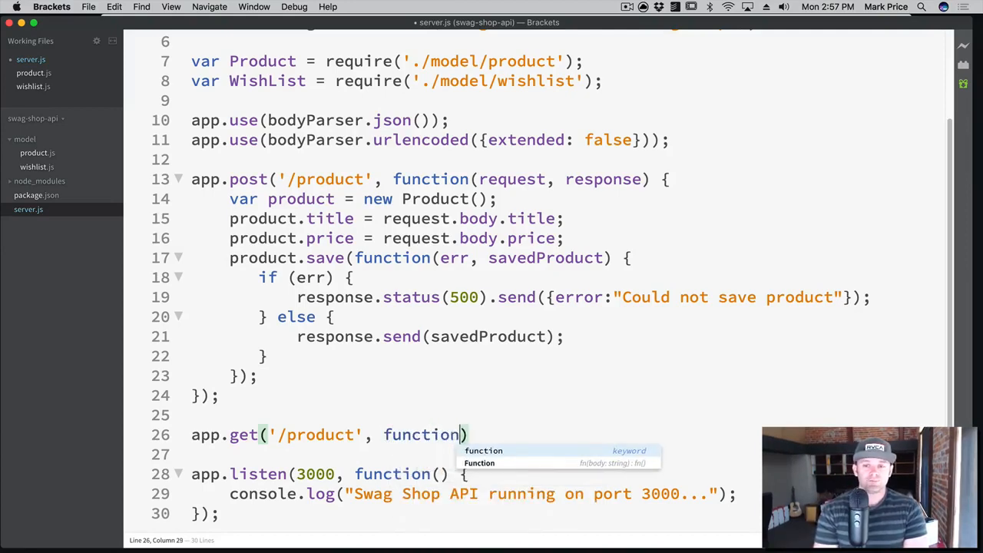
text(request,)
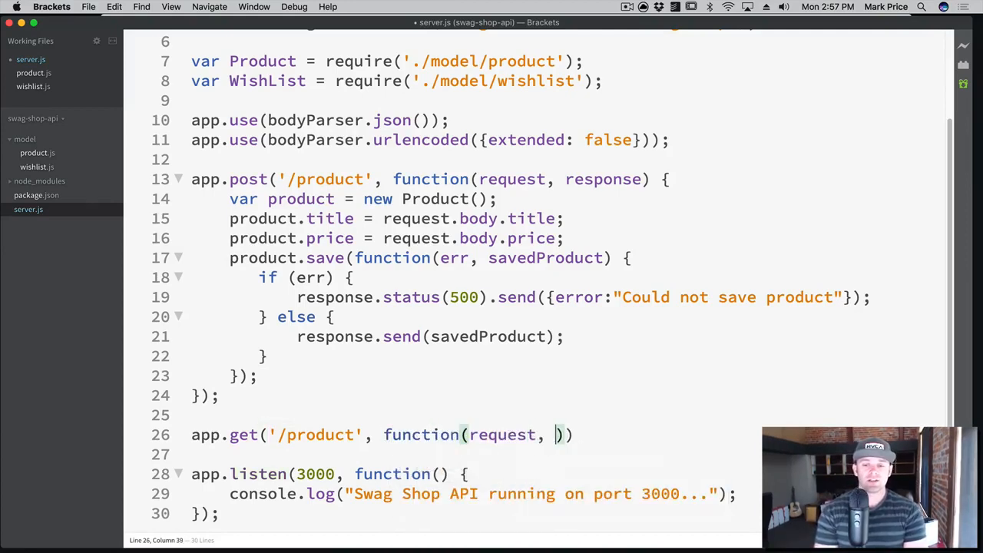
text(response) {)
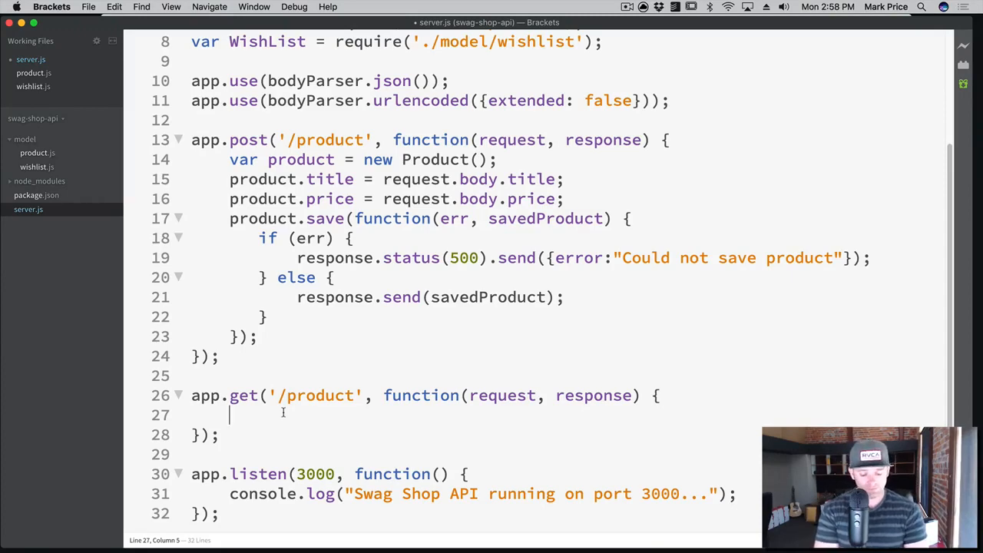
scroll(up, 3)
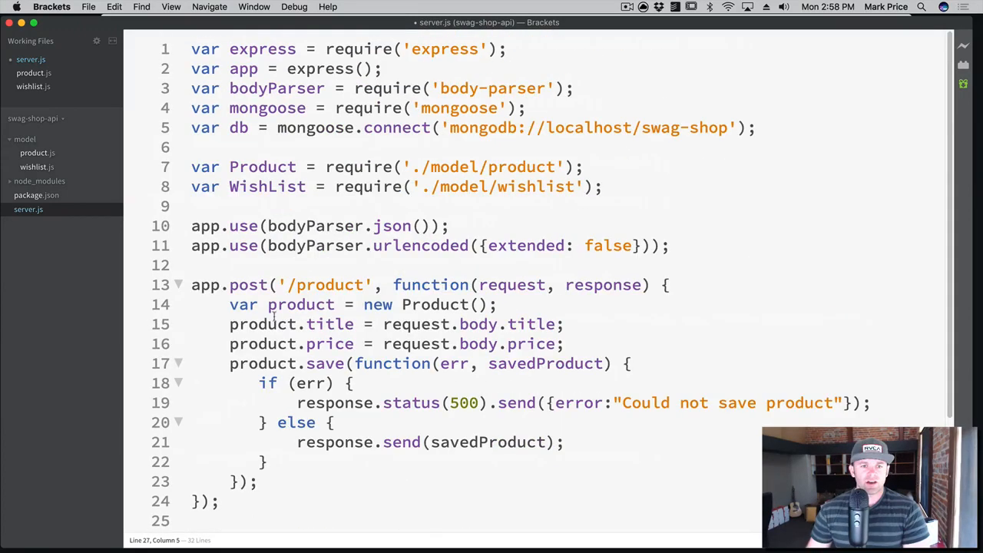
double_click(262, 166)
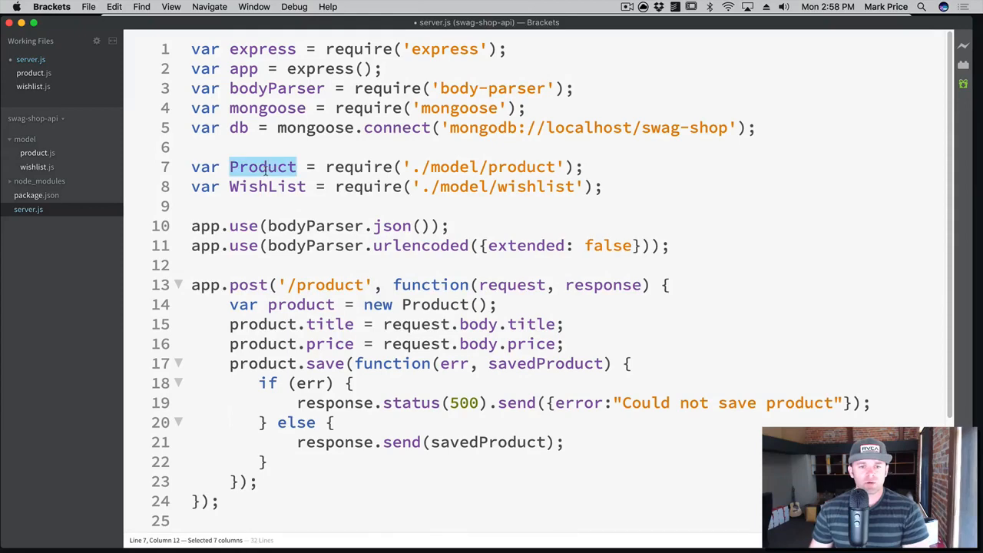
scroll(down, 3)
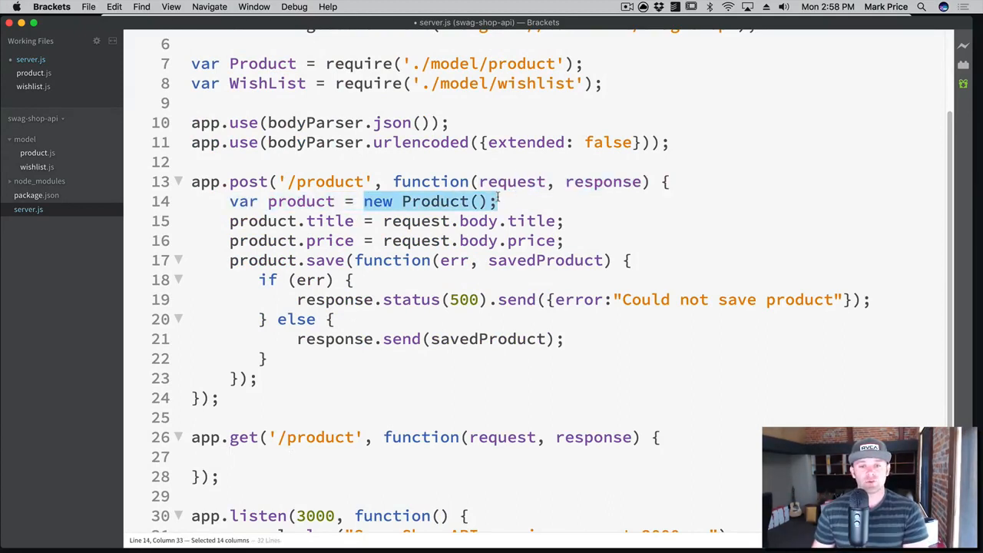
click(243, 457)
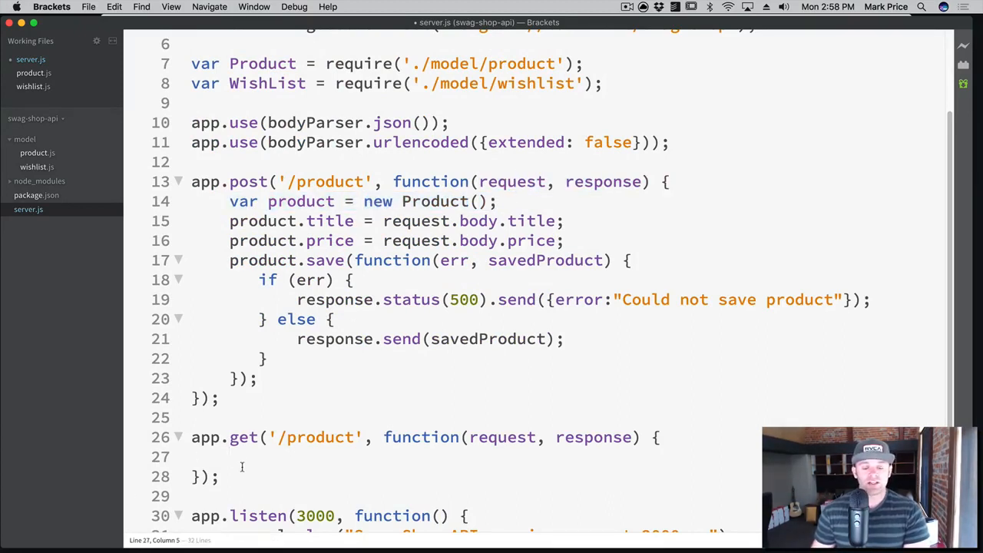
click(230, 456)
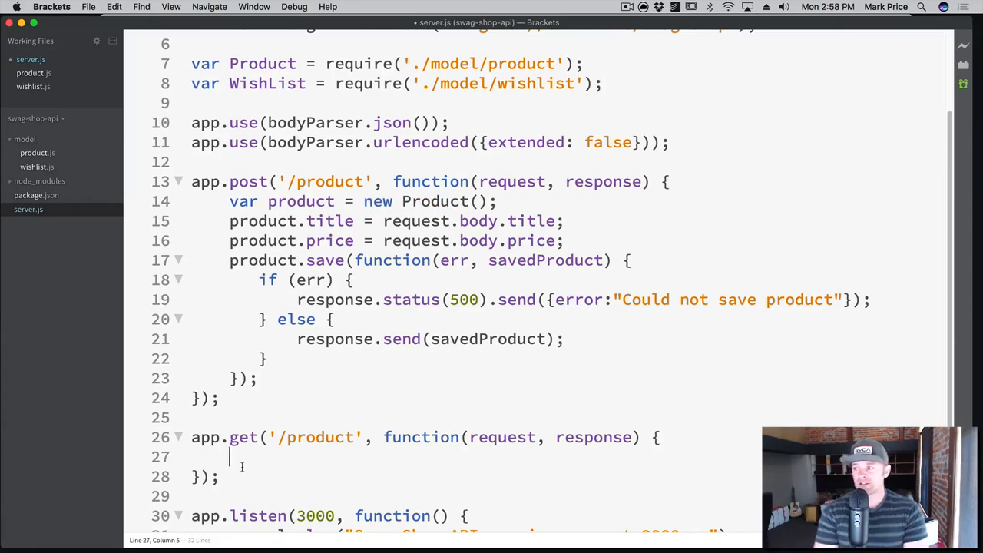
- Write Product.find({}, function(err, products) { }) inside the GET handler
text(Product)
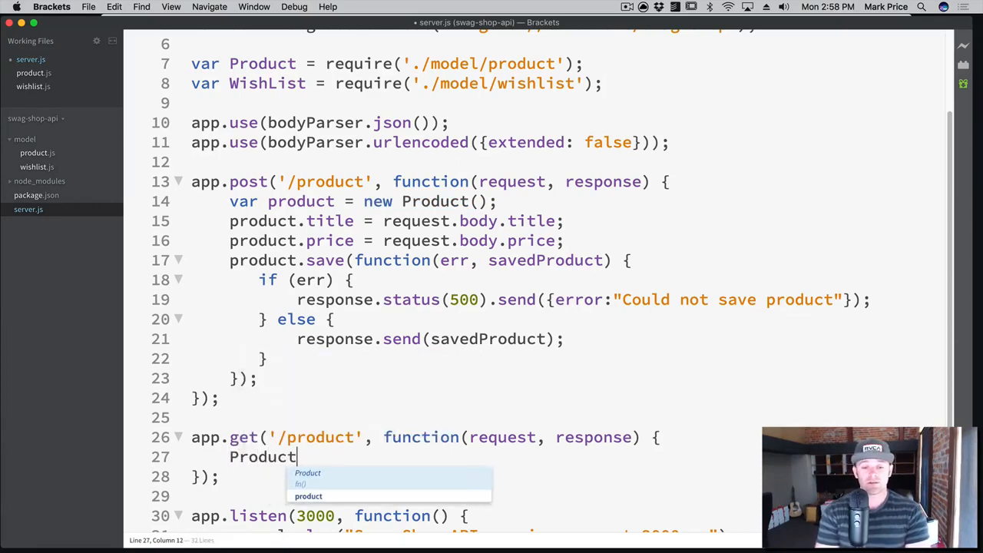
text(.find()
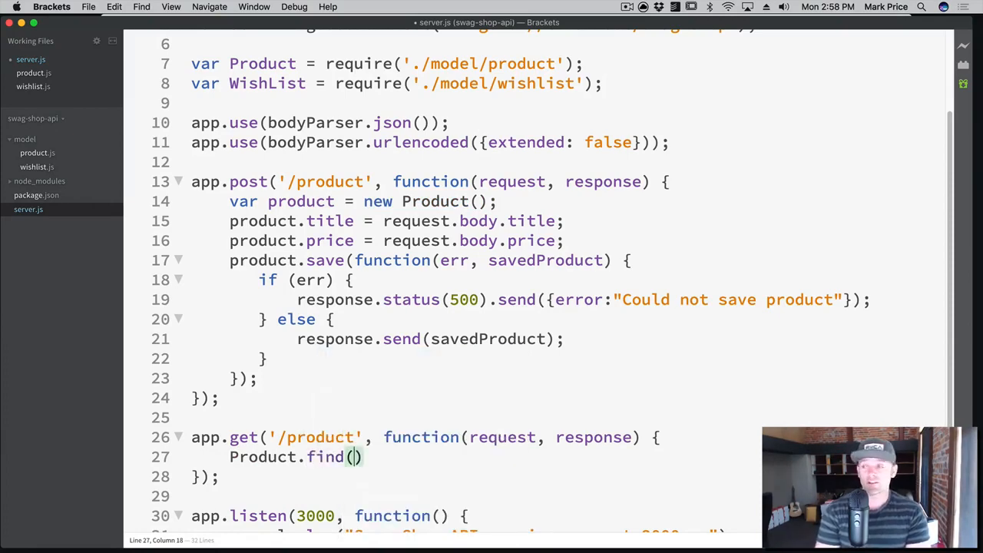
text({})
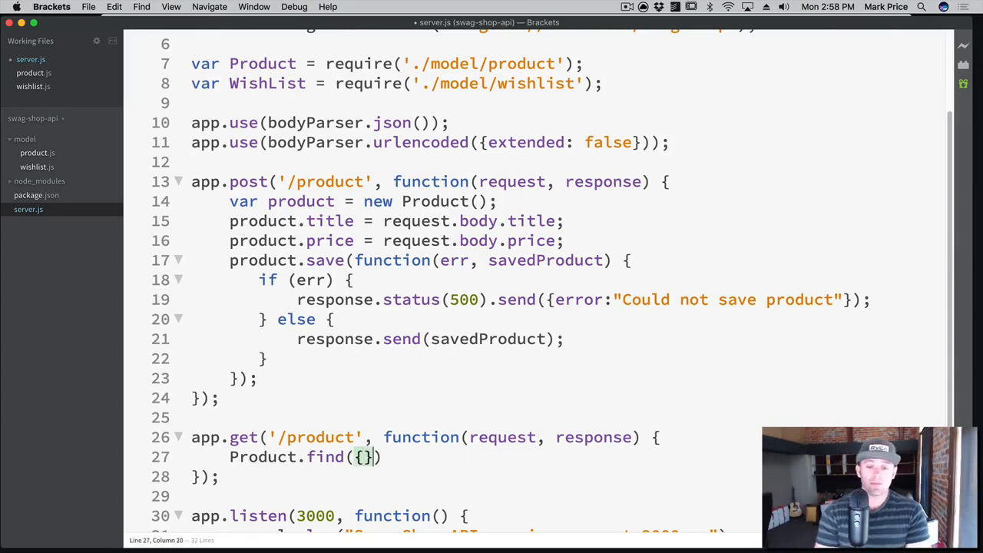
text(,)
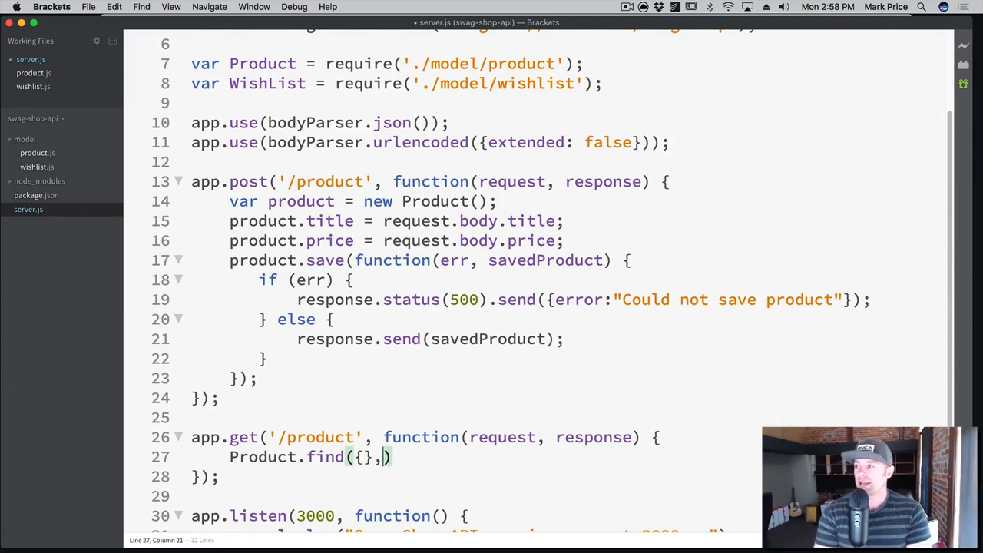
text(function(err, products)
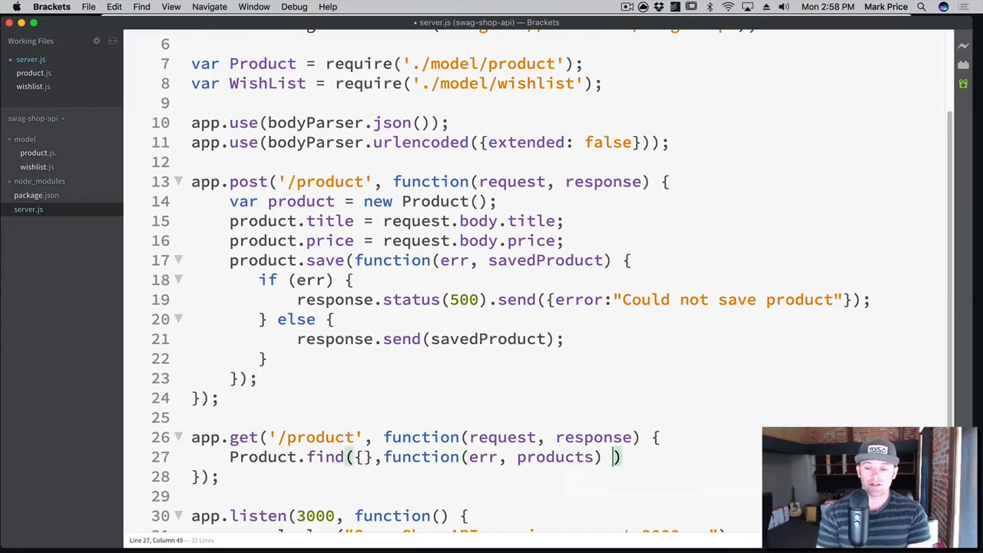
text({)
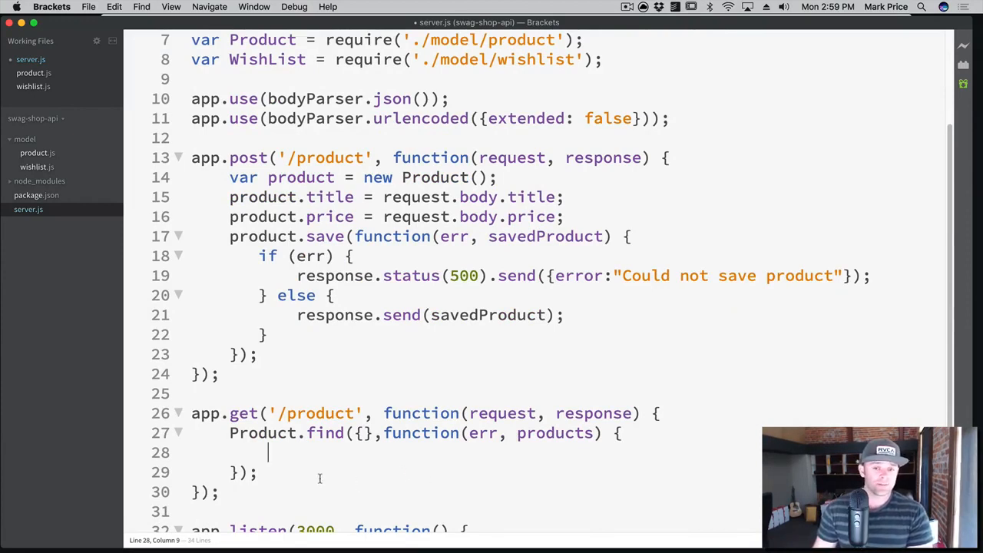
double_click(326, 434)
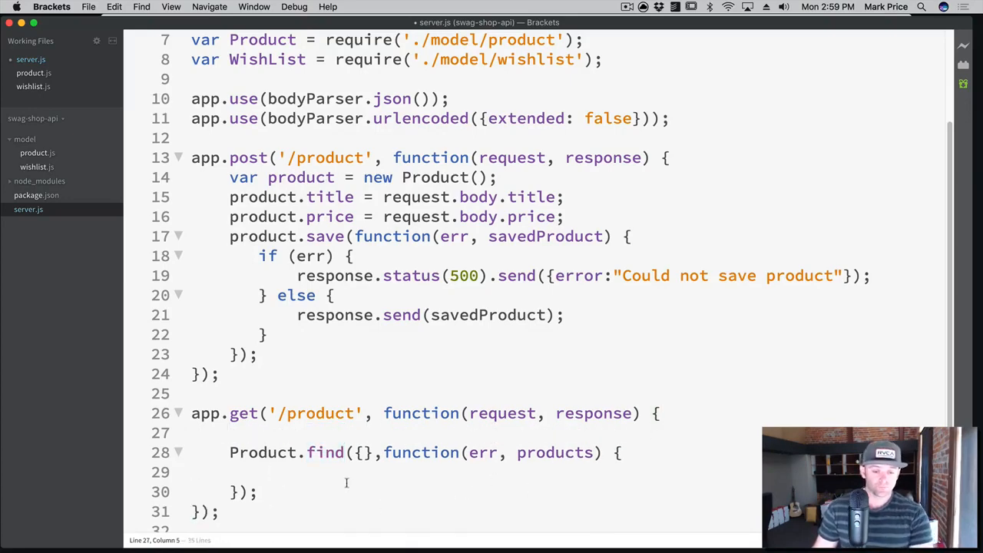
- Insert console.log(1) above Product.find and console.log(2) in its callback, keeping console.log(3) after
scroll(down, 3)
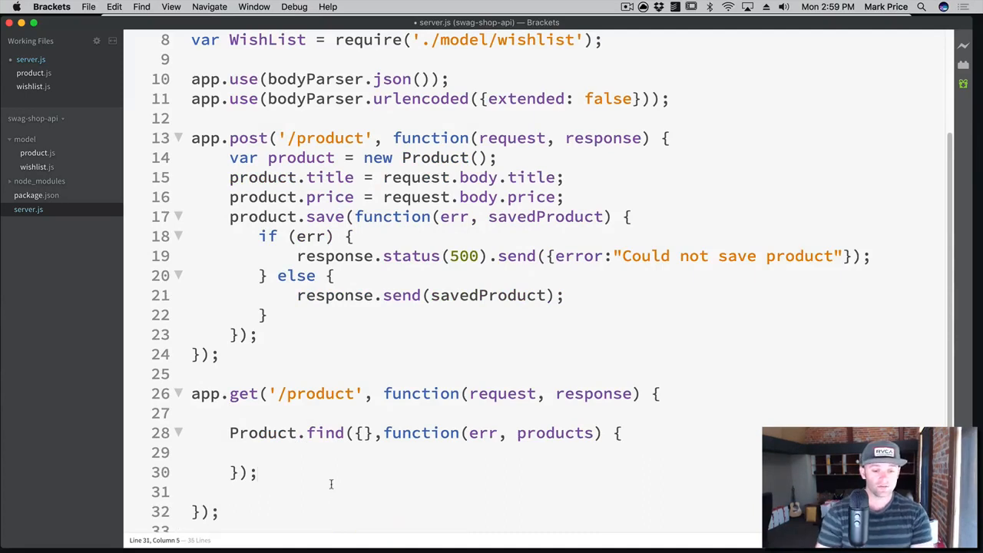
text(console.log(3);)
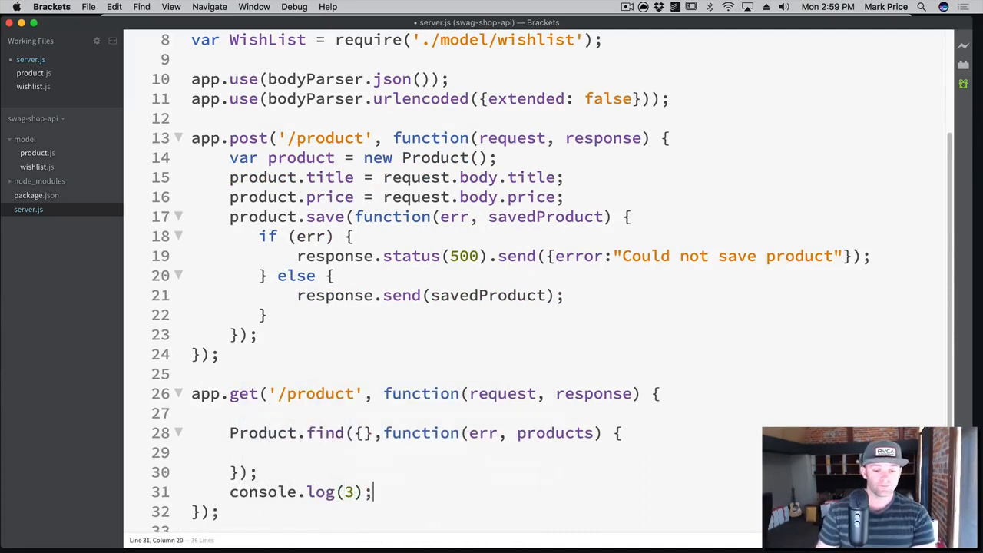
click(230, 412)
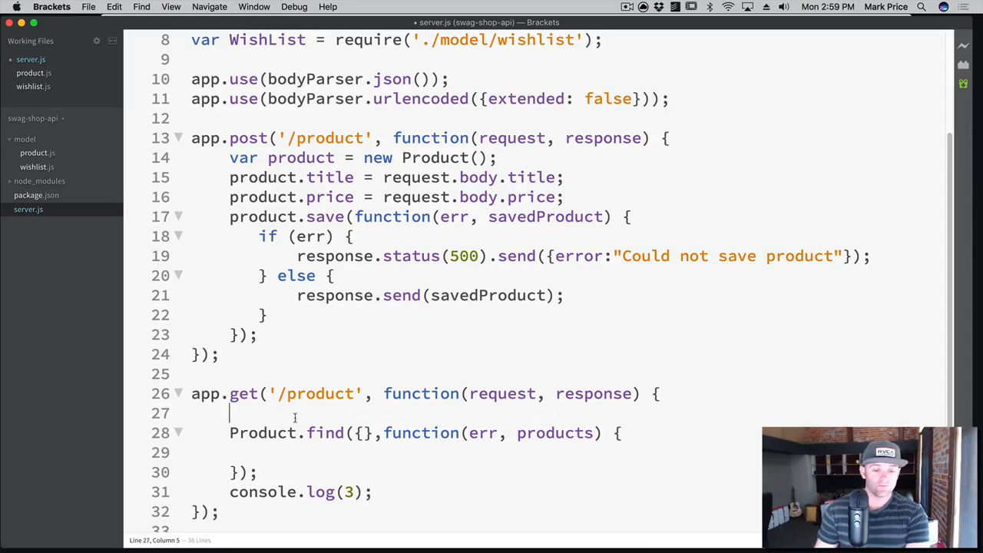
text(console.l)
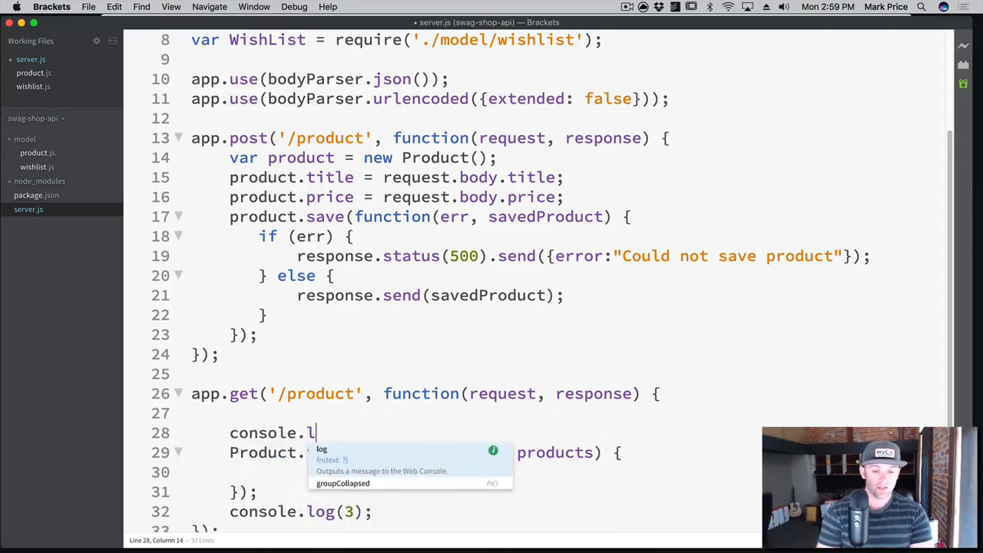
text(og(1))
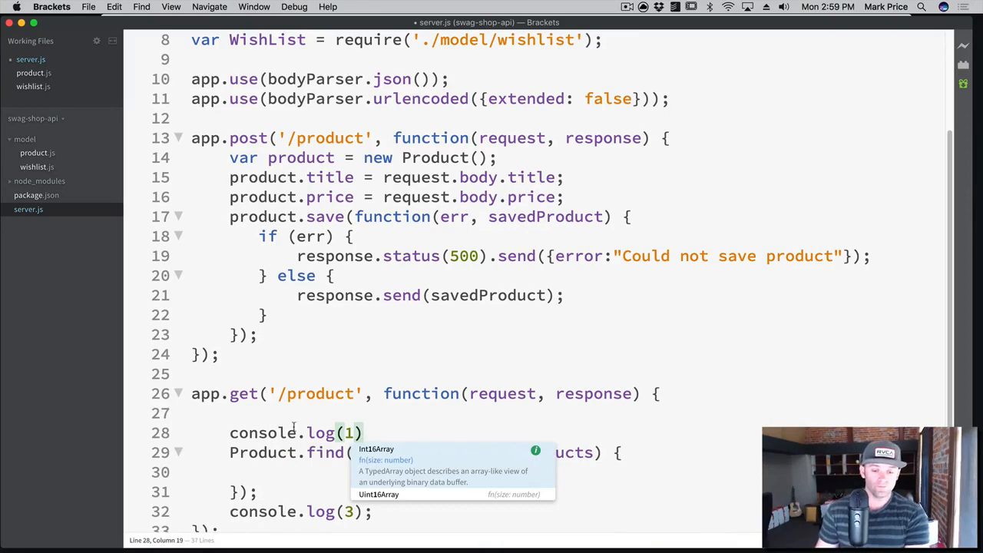
text(console.log(2);)
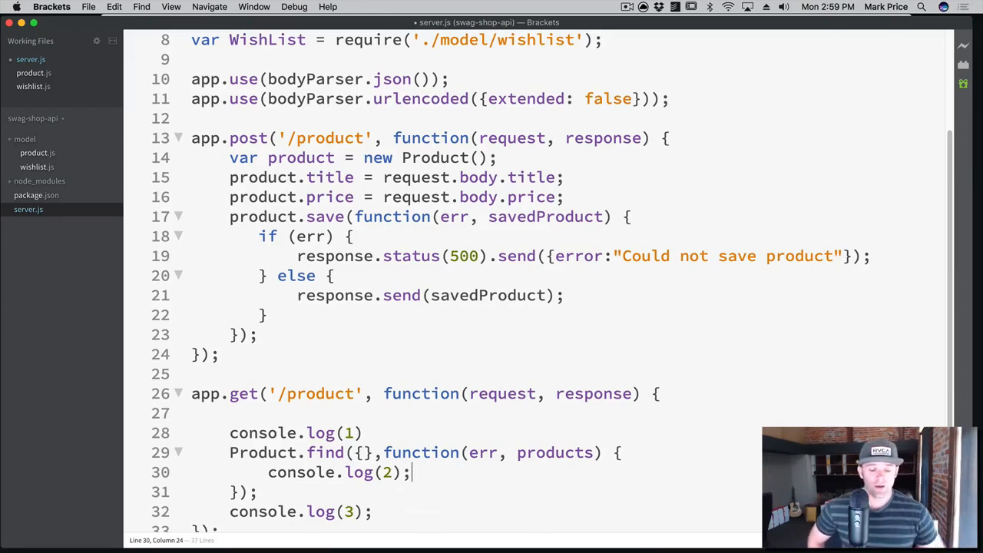
scroll(up, 3)
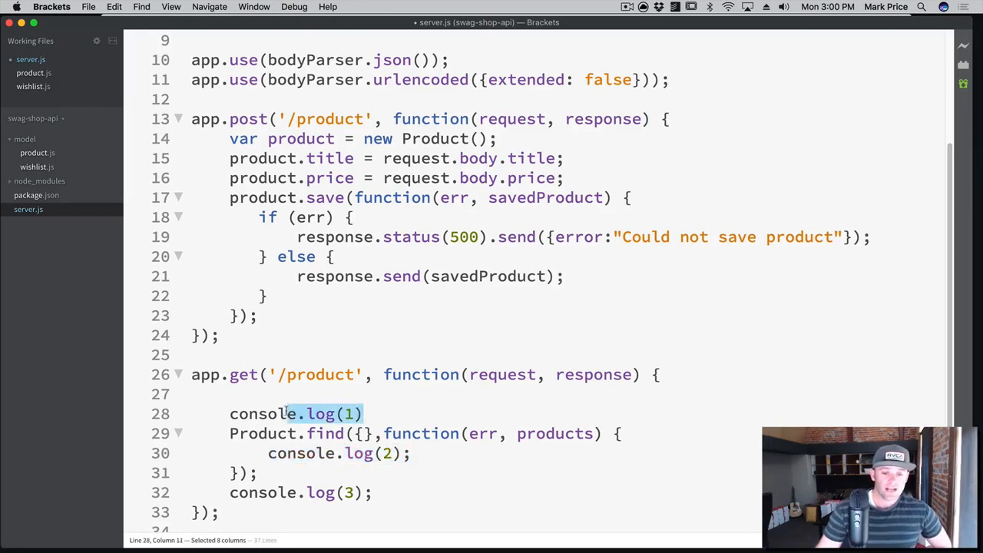
- Remove the debug console.log lines and begin a response.send inside the find callback
click(312, 433)
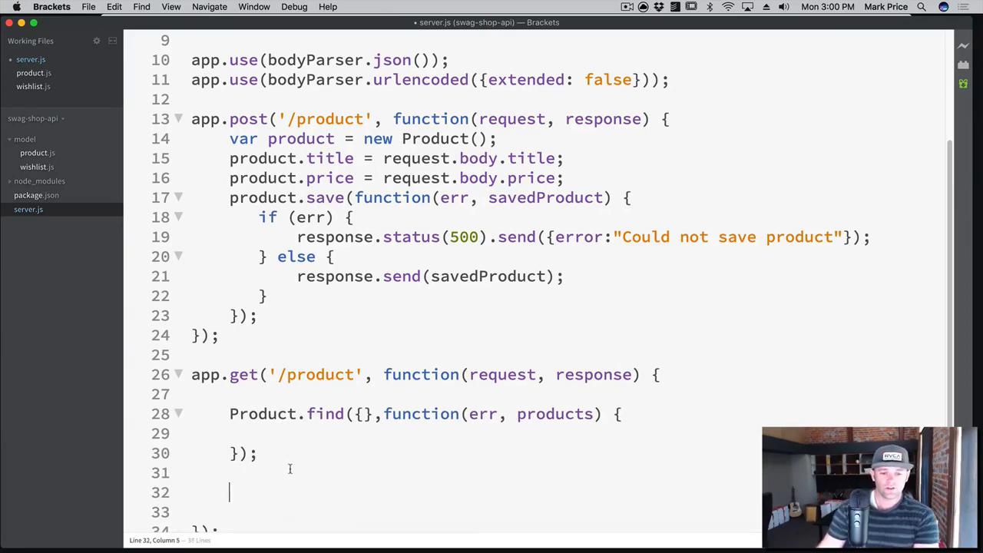
text(r)
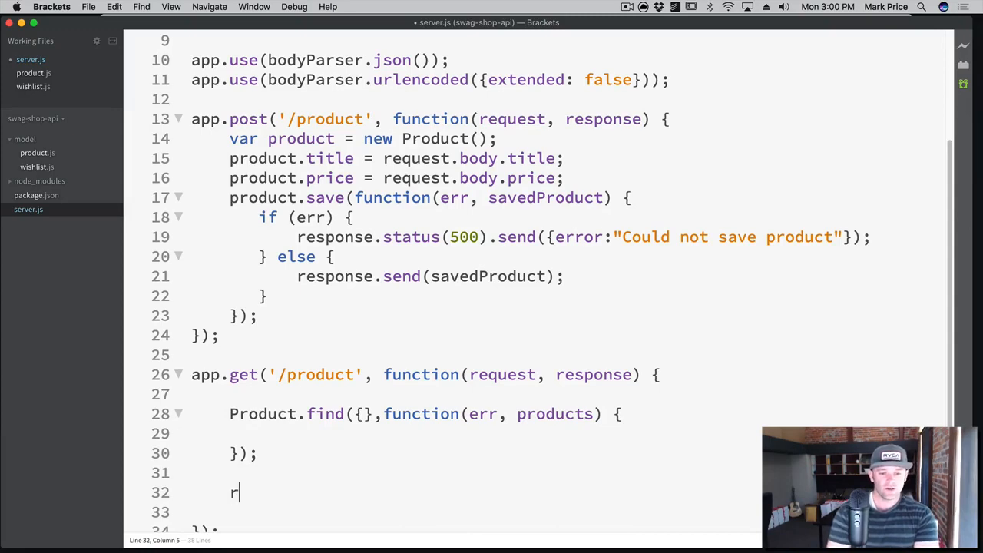
text(esponse.send)
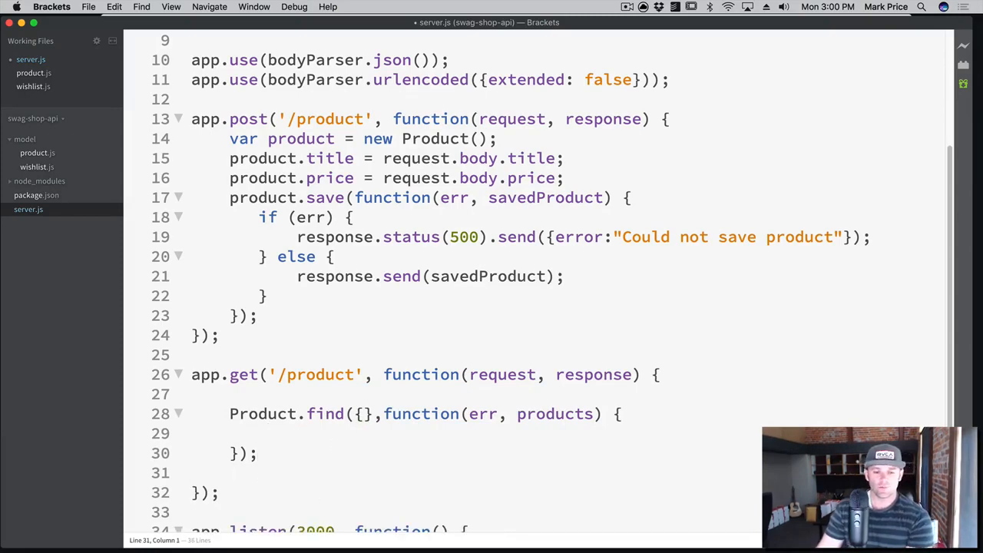
click(286, 433)
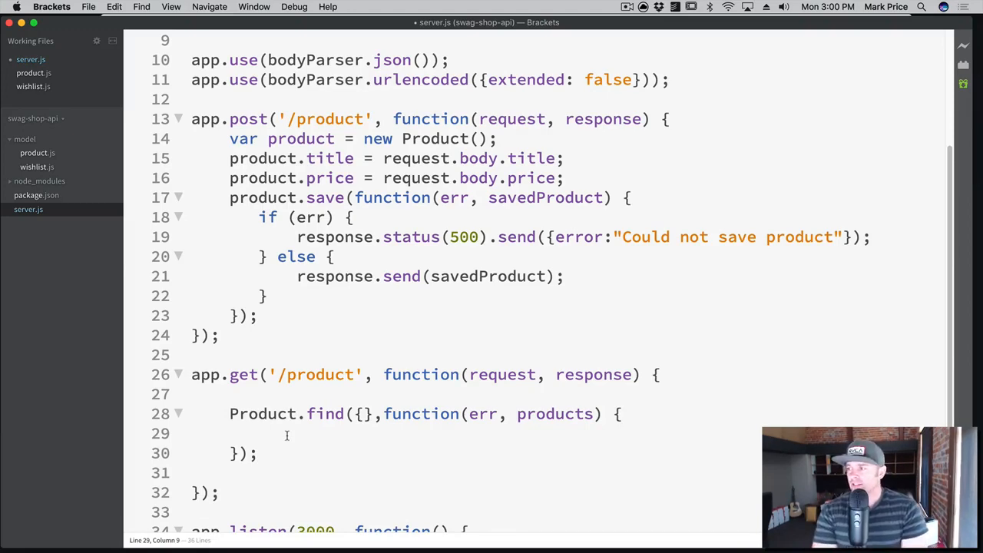
- Write if (err) sending status 500 with a "Could not fetch products" error
text(if (err))
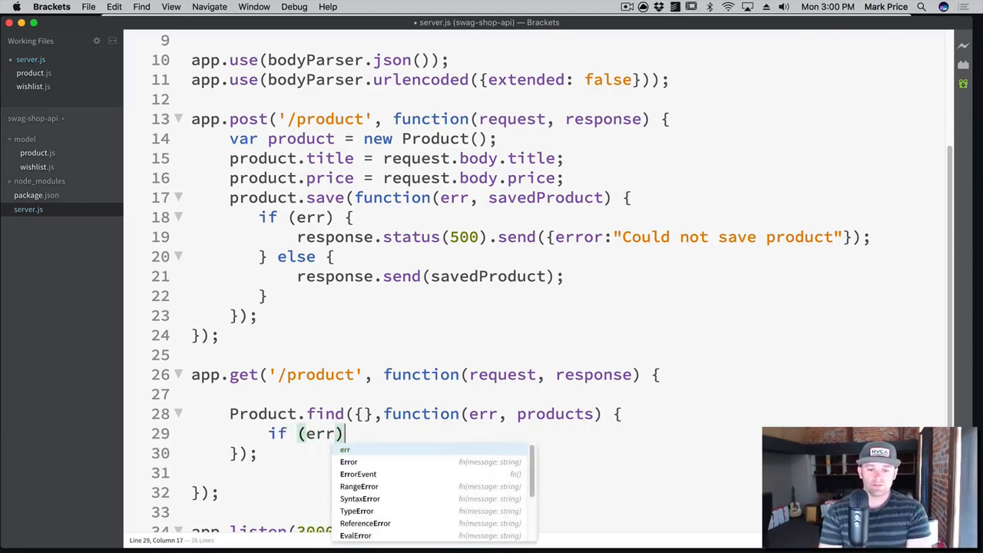
text(re)
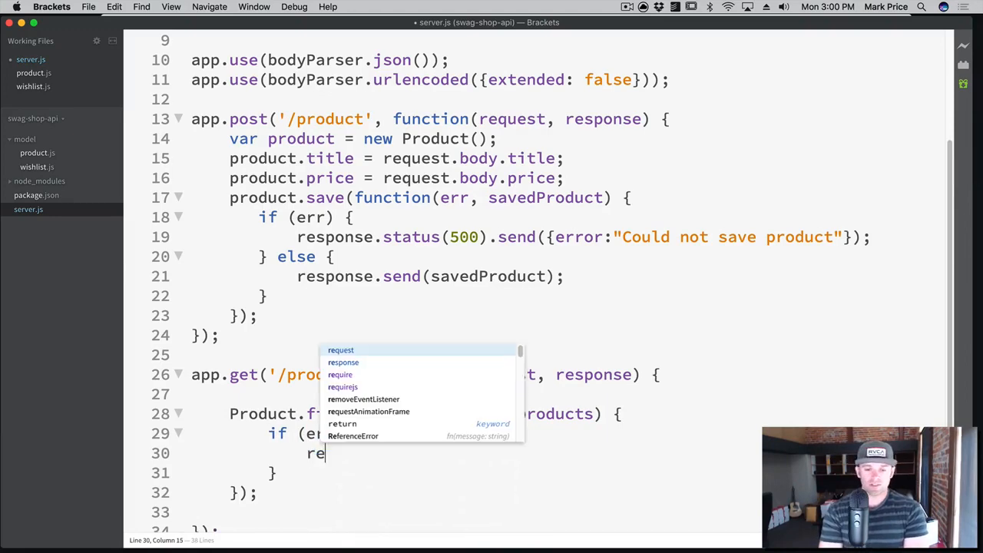
text(sposne.)
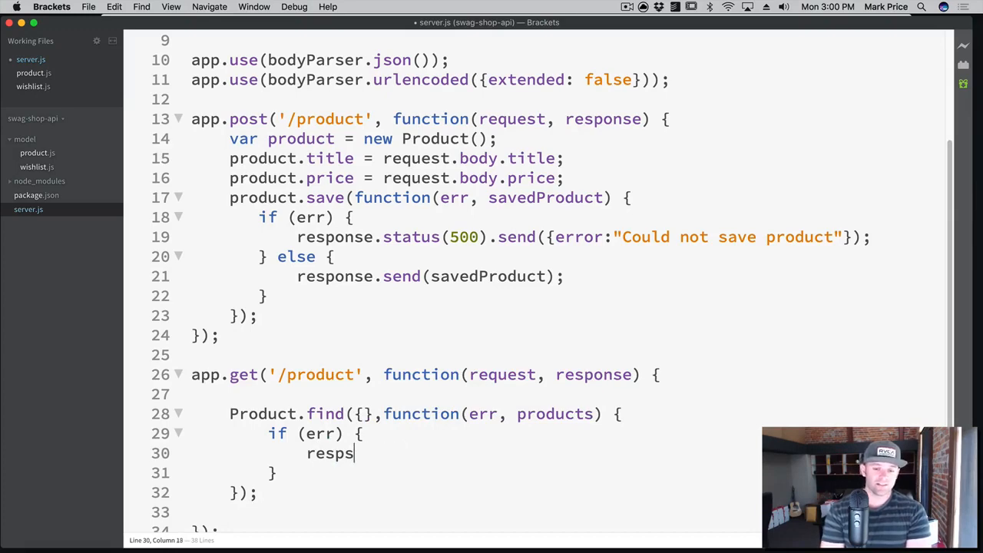
text(onse)
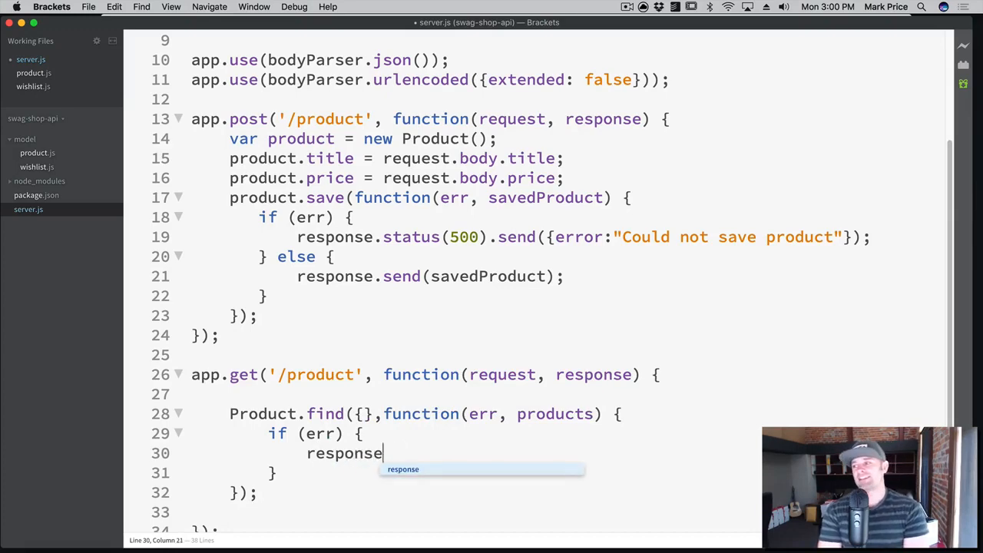
text(.sat)
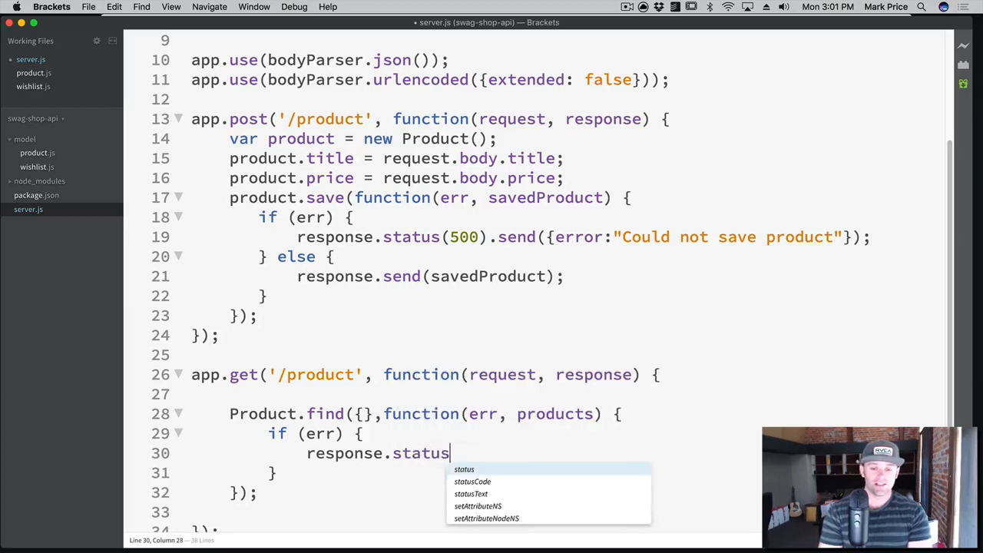
text((500).send({error:)
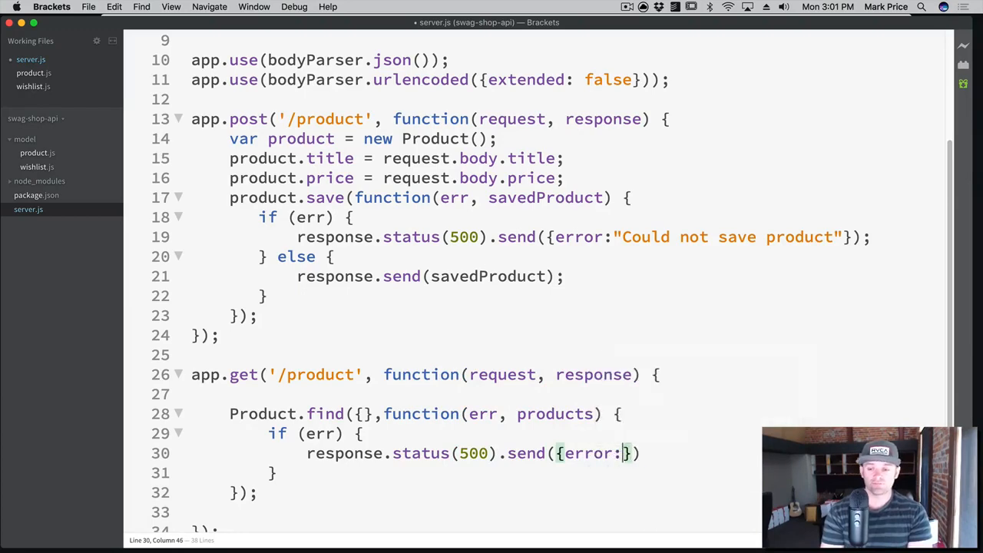
text("Could not fet)
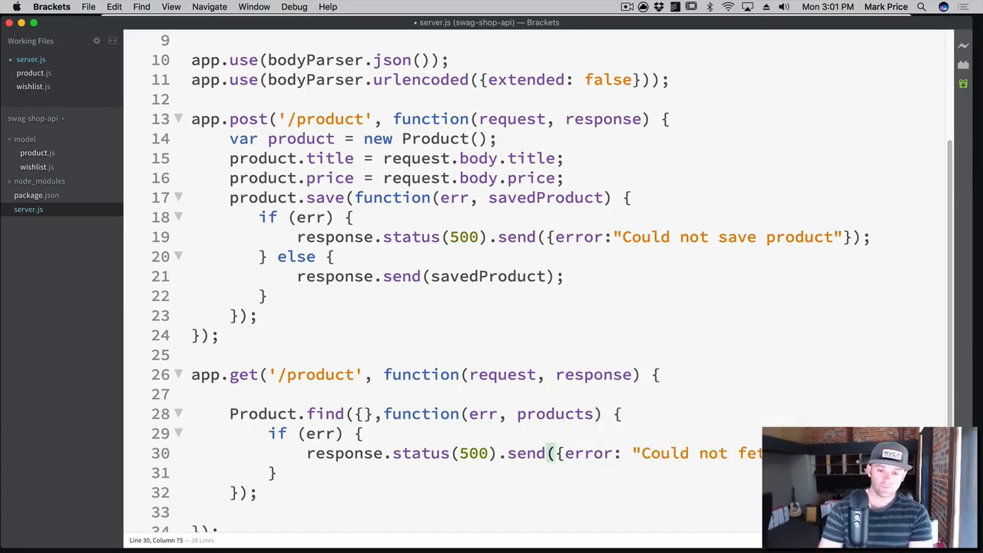
- Add the else branch that calls response.send(products)
text(e)
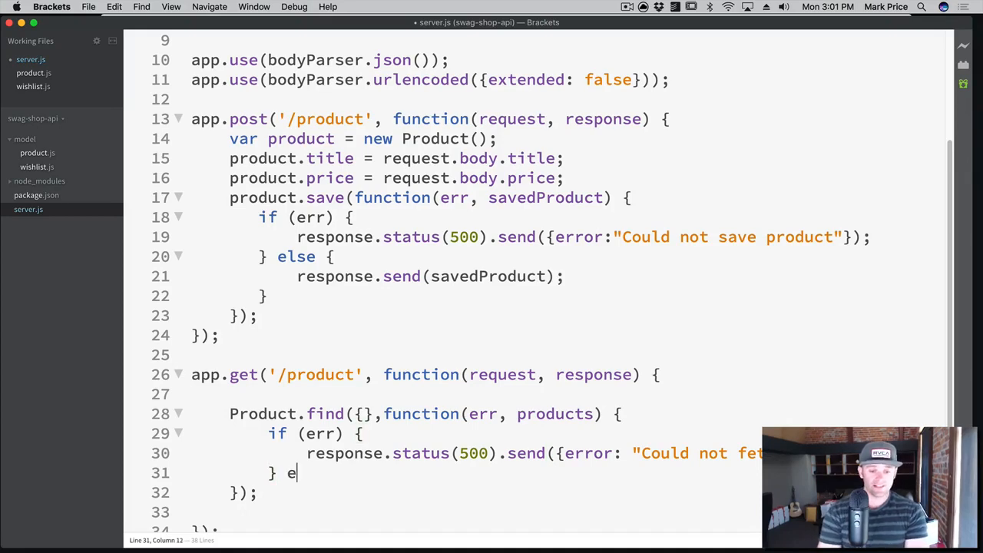
text(lse {)
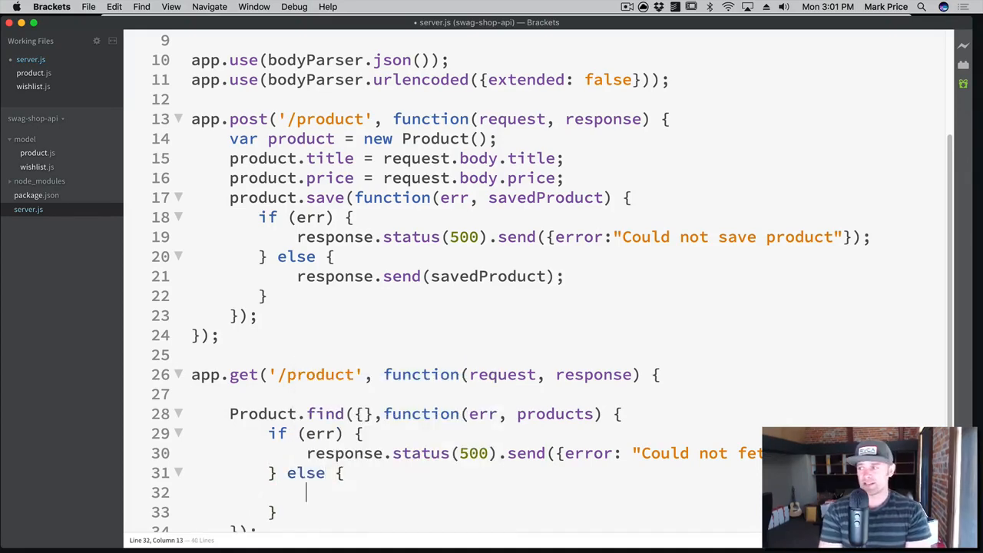
text(response.)
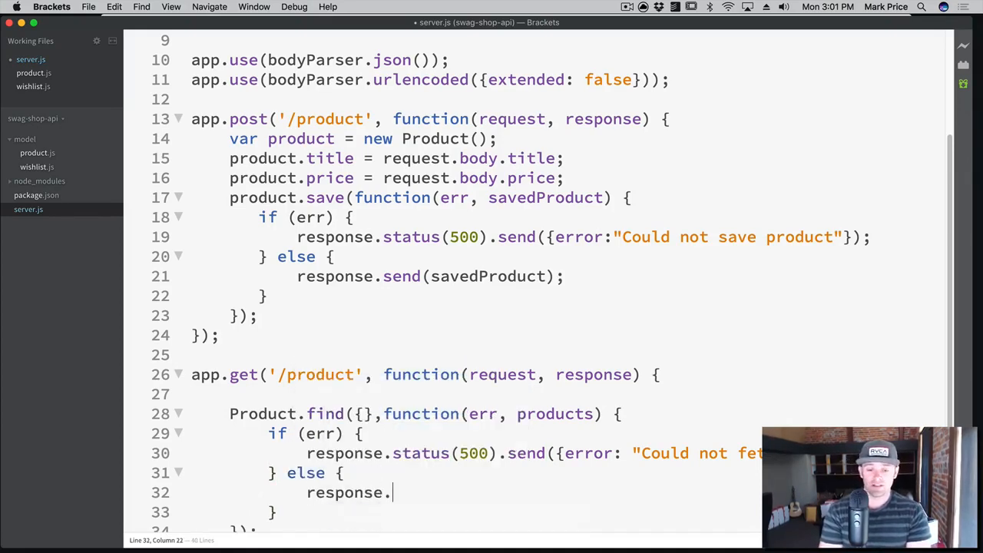
text(send()
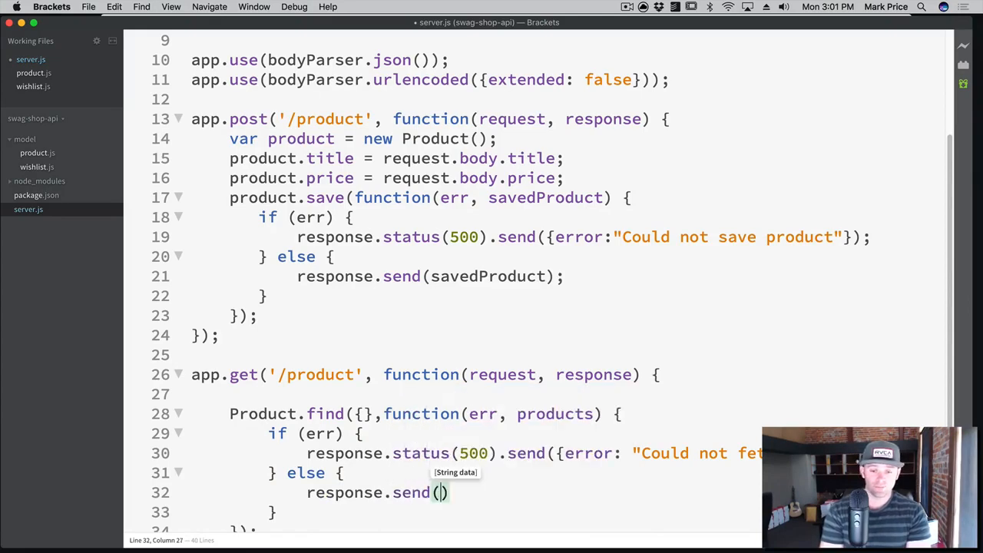
text(produc)
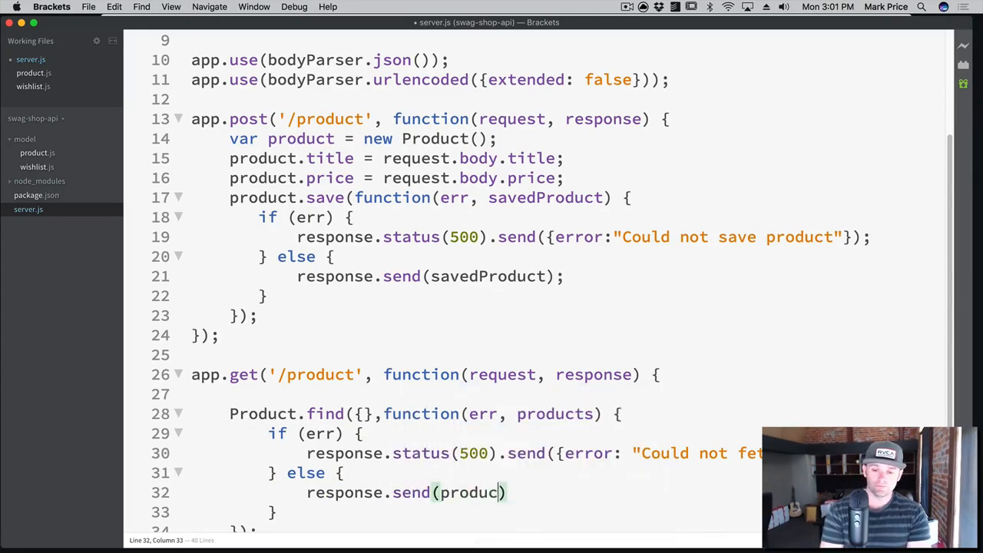
text(ts);)
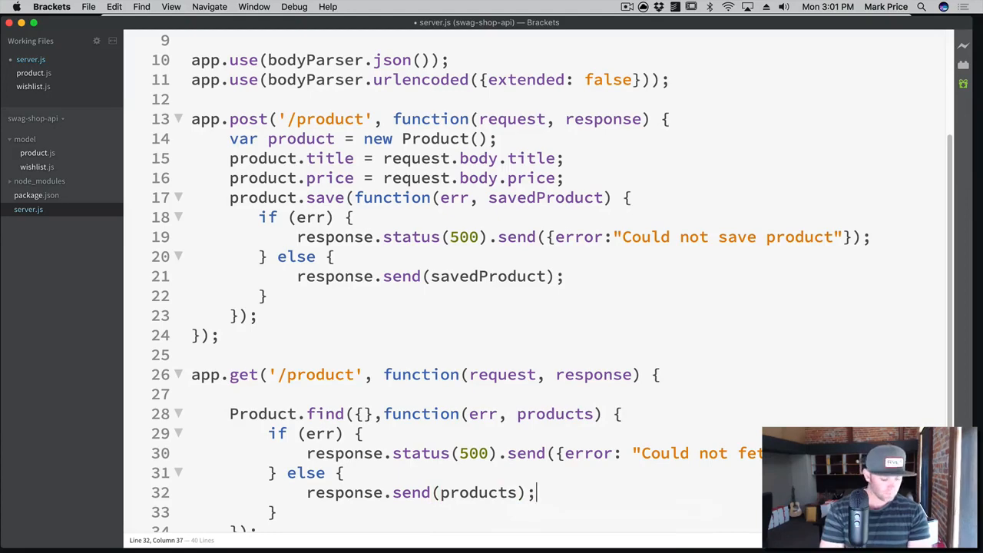
scroll(down, 3)
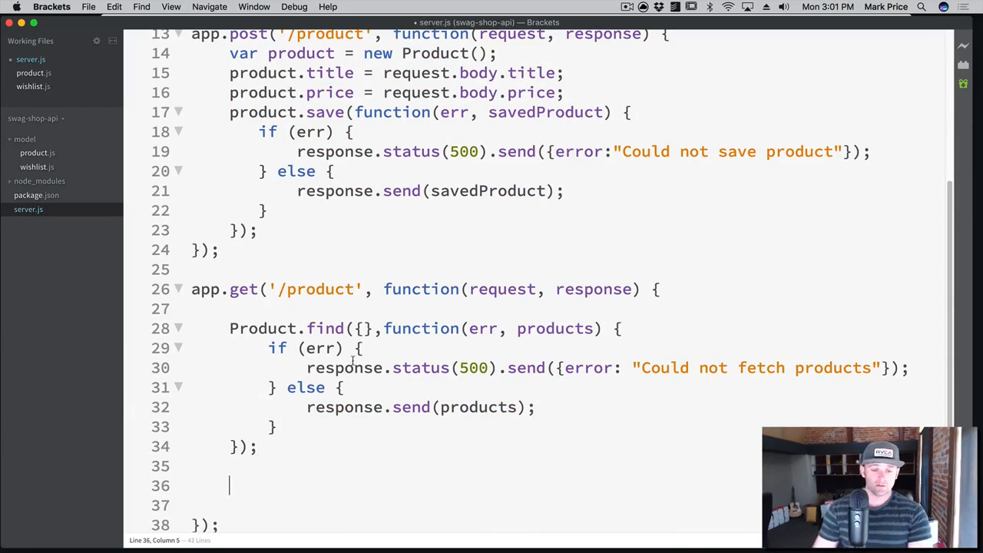
- Declare var prods and assign prods = products in the success branch of the GET handler
text(response.send()
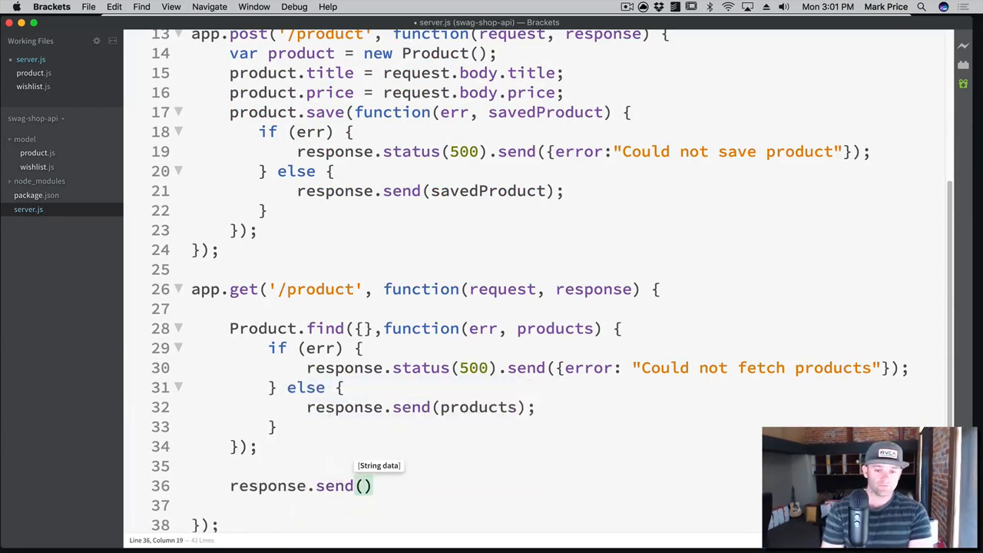
double_click(300, 485)
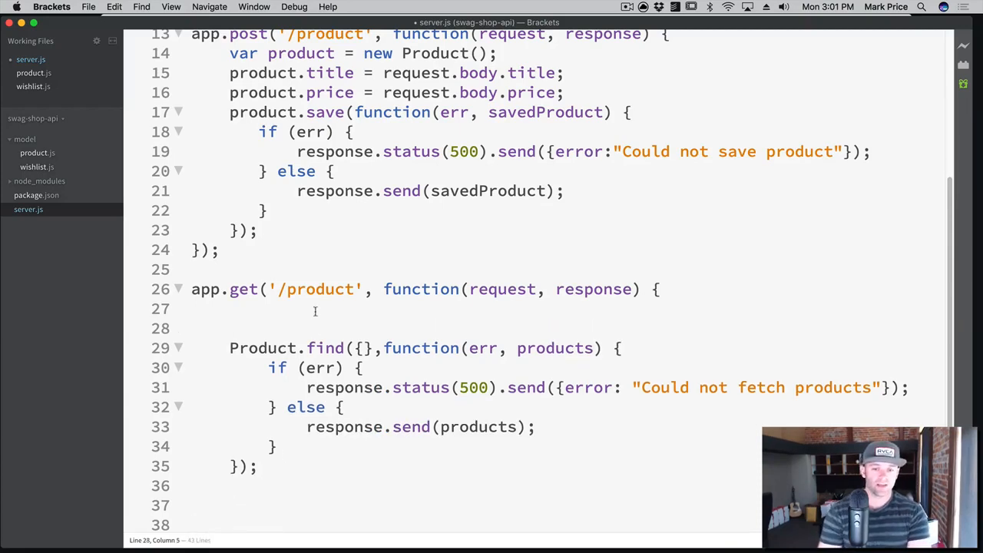
text(var products;)
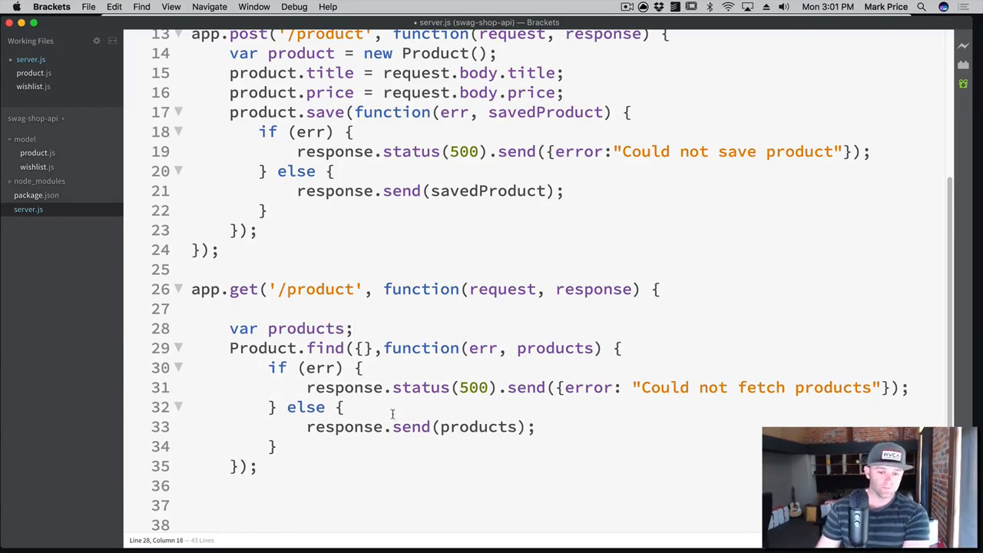
key(Return)
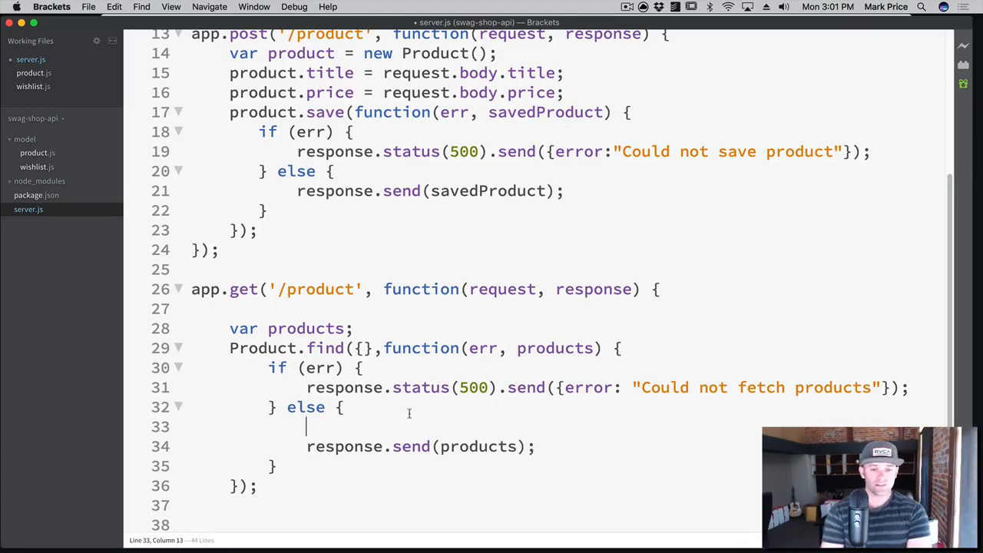
text(products = products)
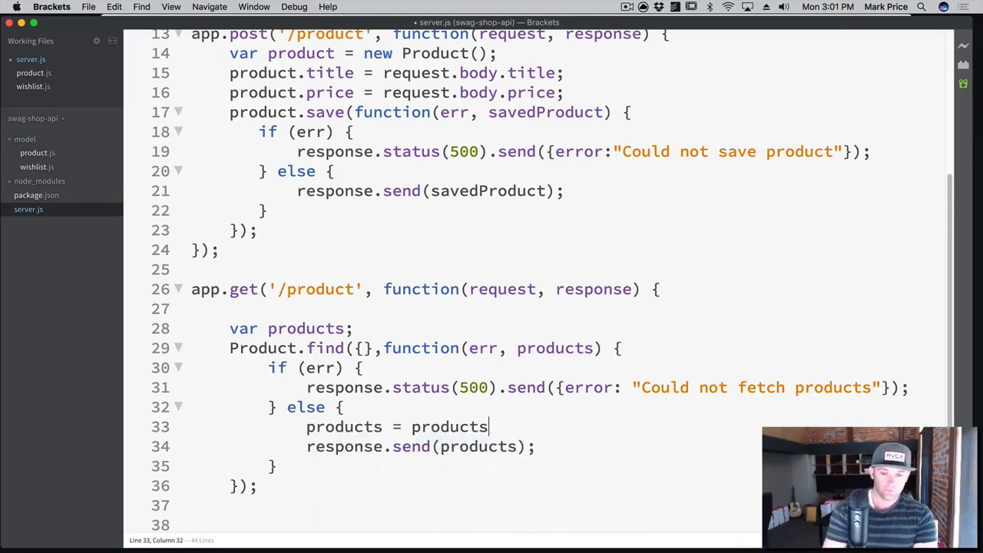
text(;)
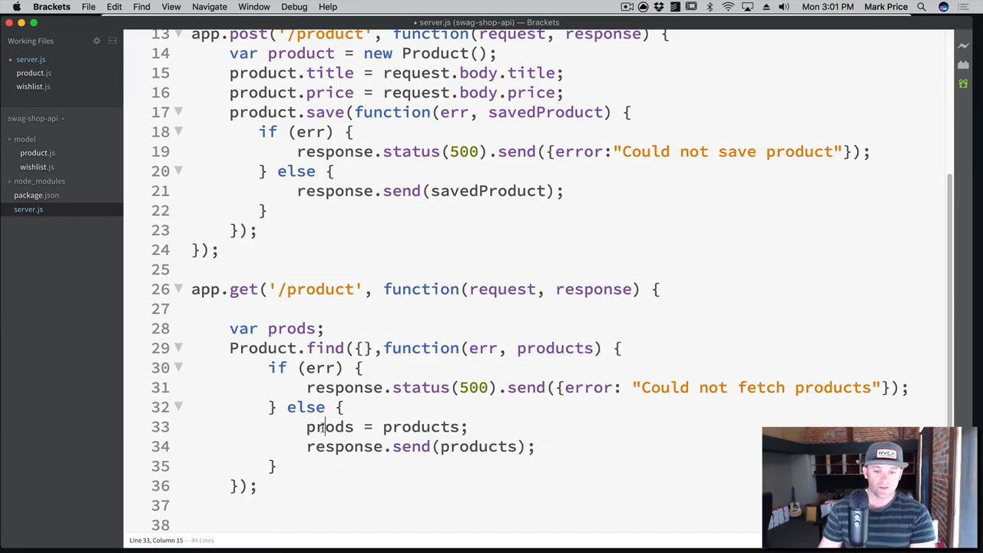
double_click(555, 347)
text(//)
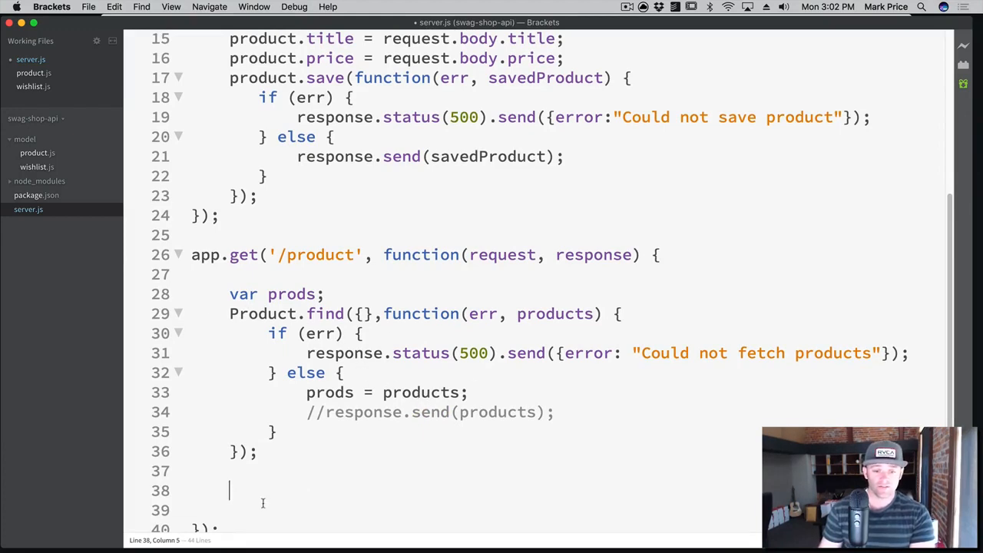
- Send prods after the Product.find block, highlighting the find call and prods declaration while explaining
text(response.send(prods);)
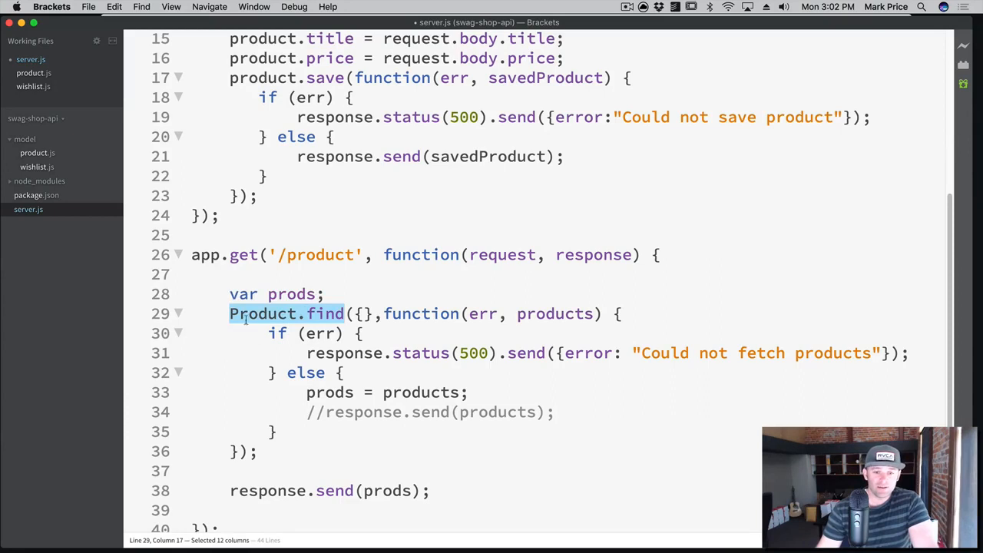
mouse_move(291, 341)
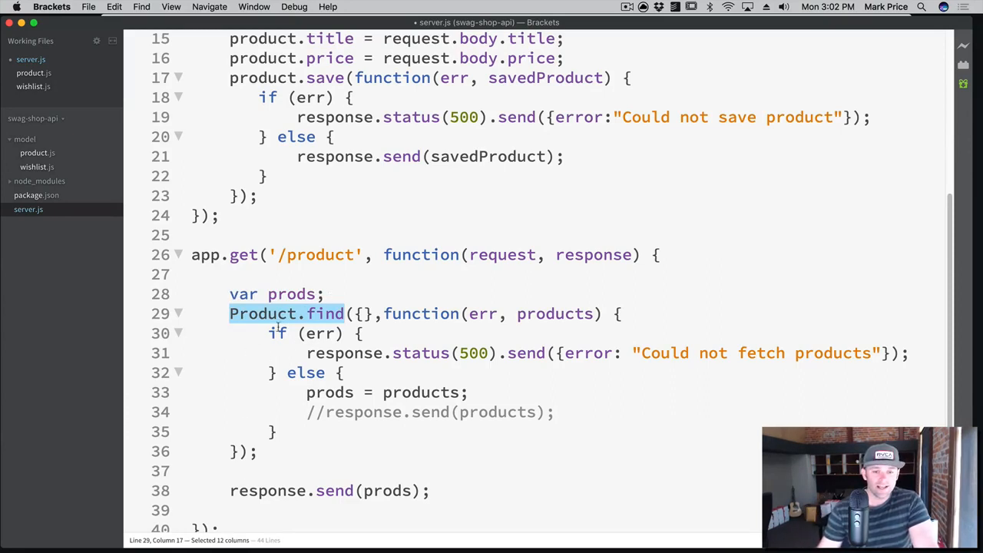
double_click(290, 293)
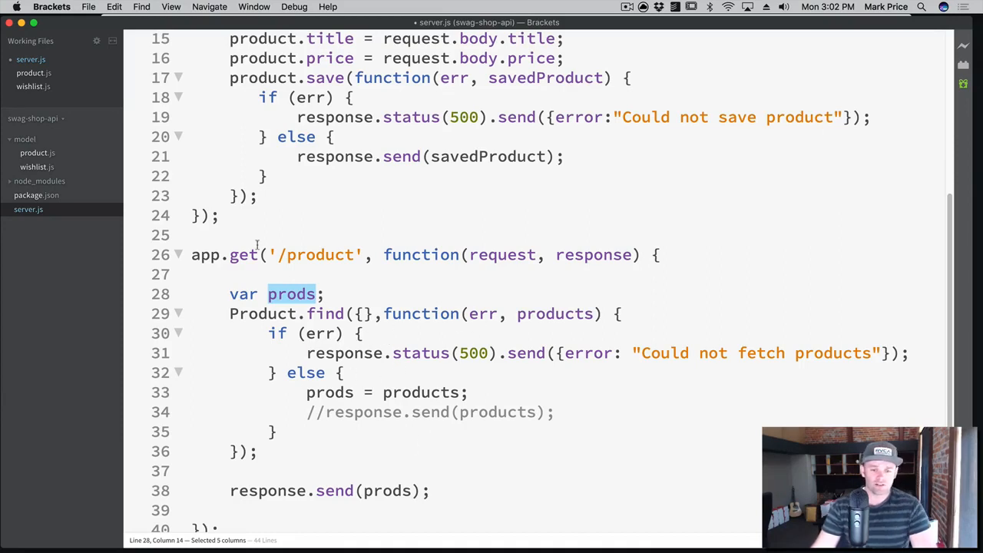
drag(268, 294, 230, 293)
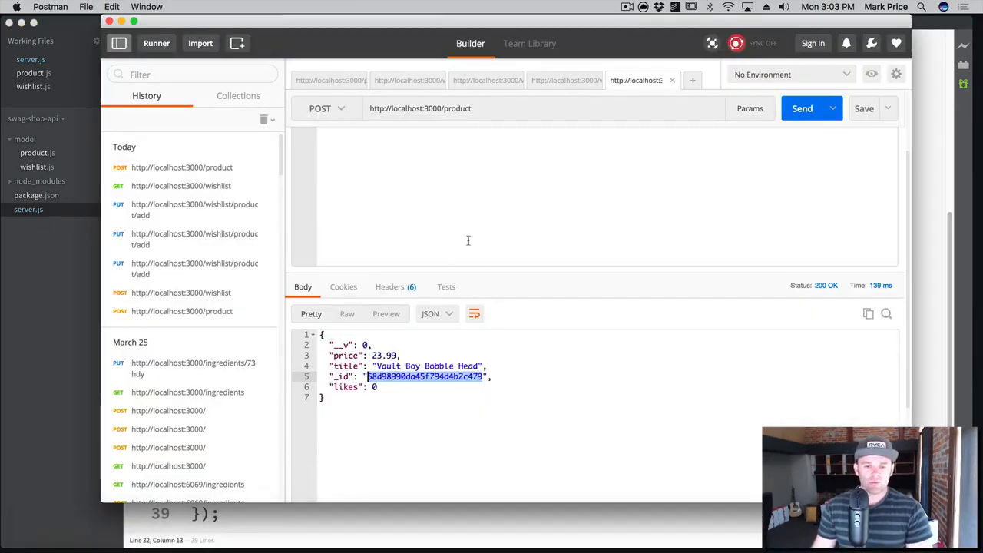
- Post a new product Link's Shield at 163.99 via the JSON body
click(430, 135)
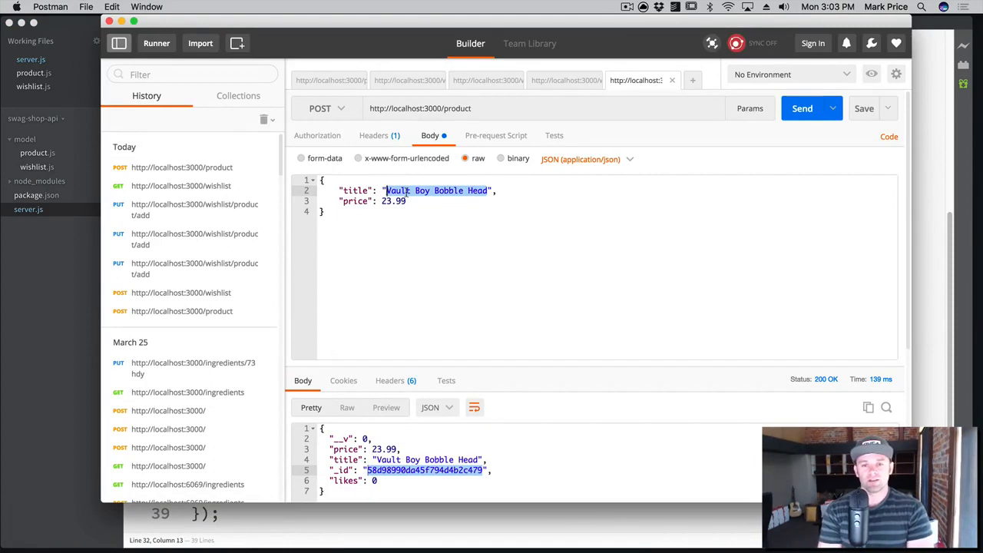
text(Link",)
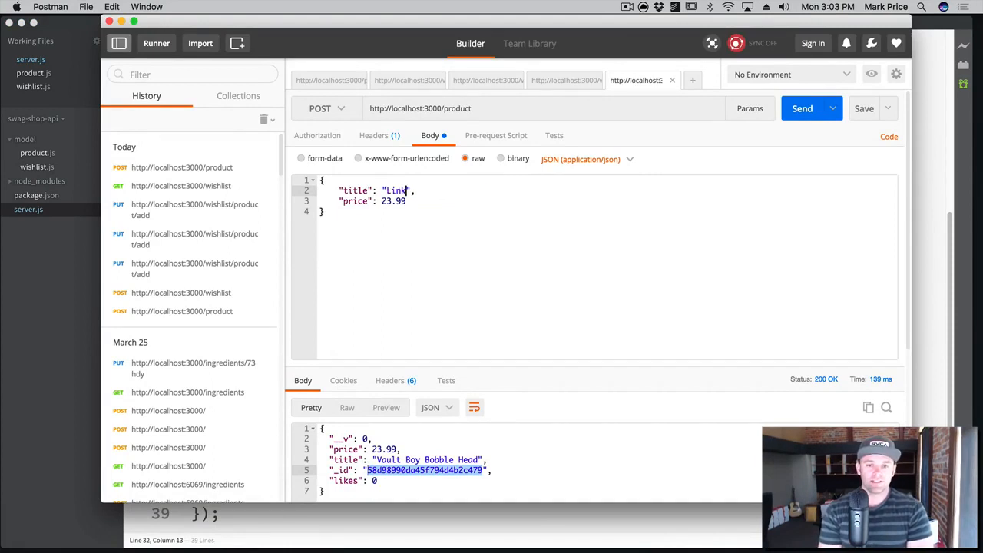
text('s Shield)
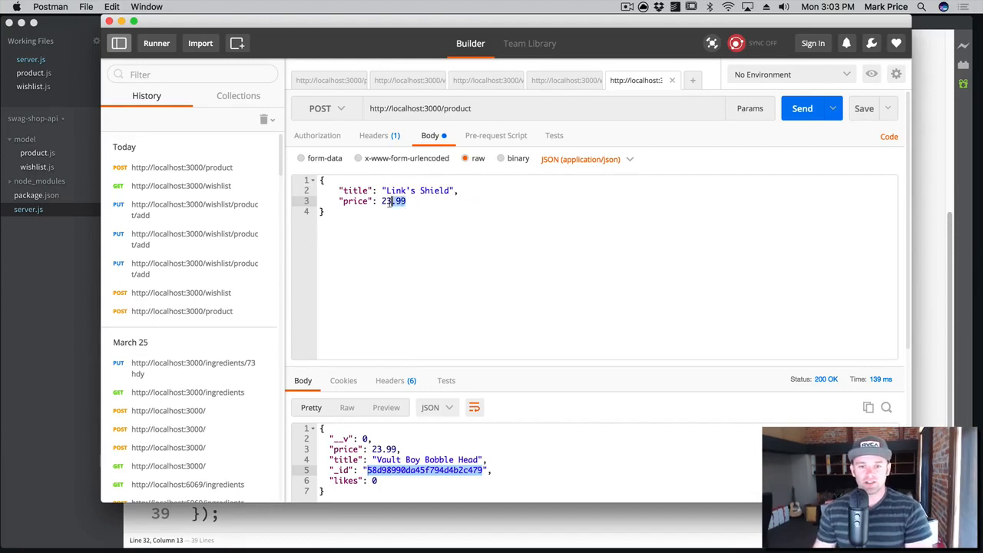
text(1)
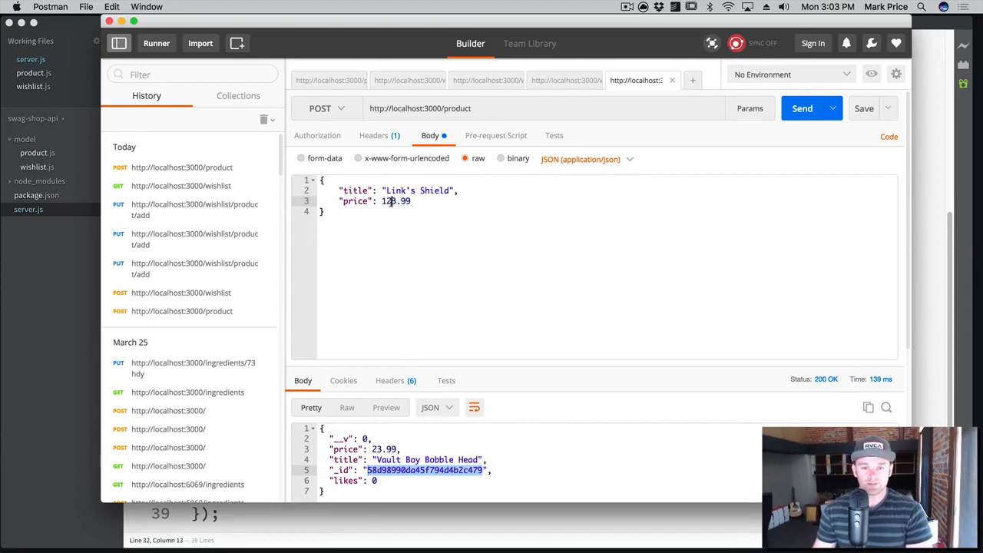
text(6)
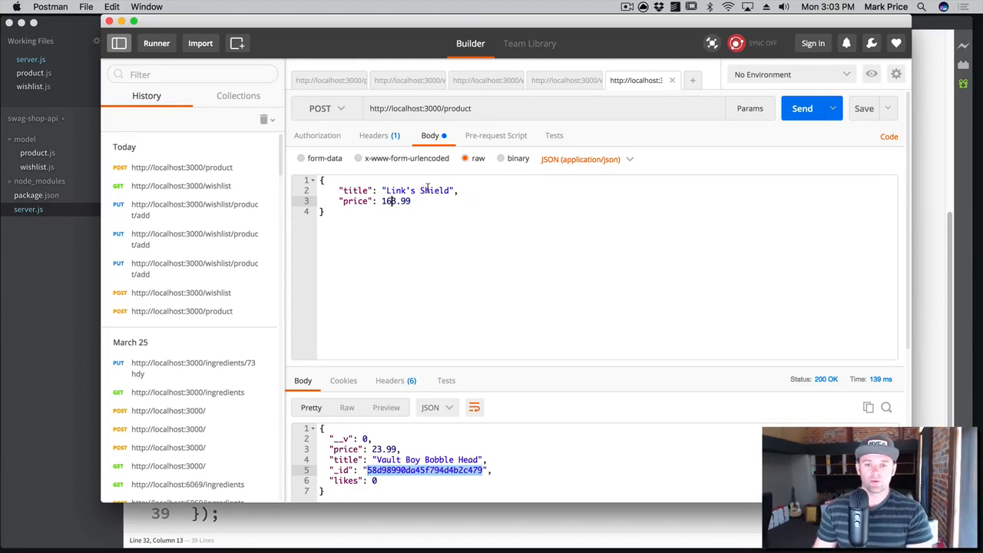
click(802, 108)
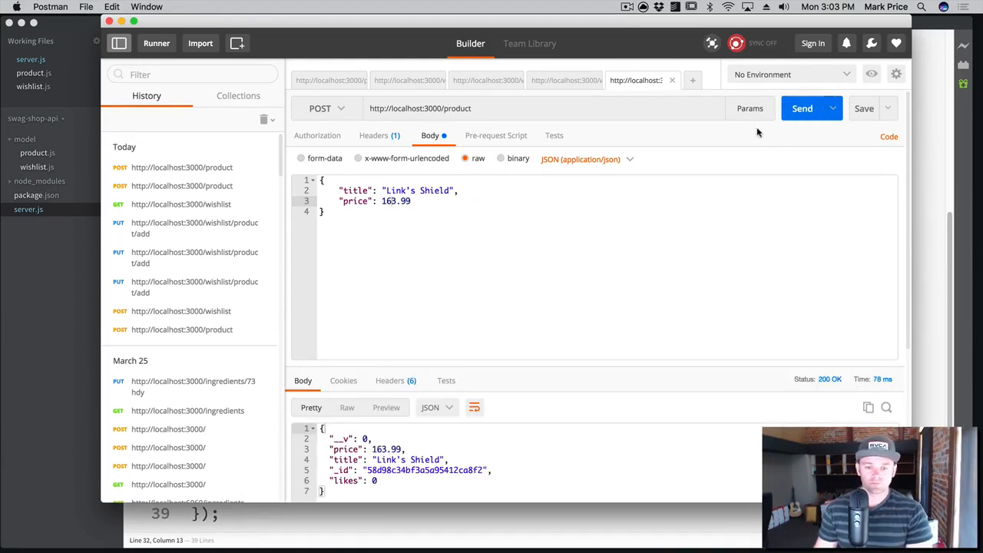
mouse_move(451, 187)
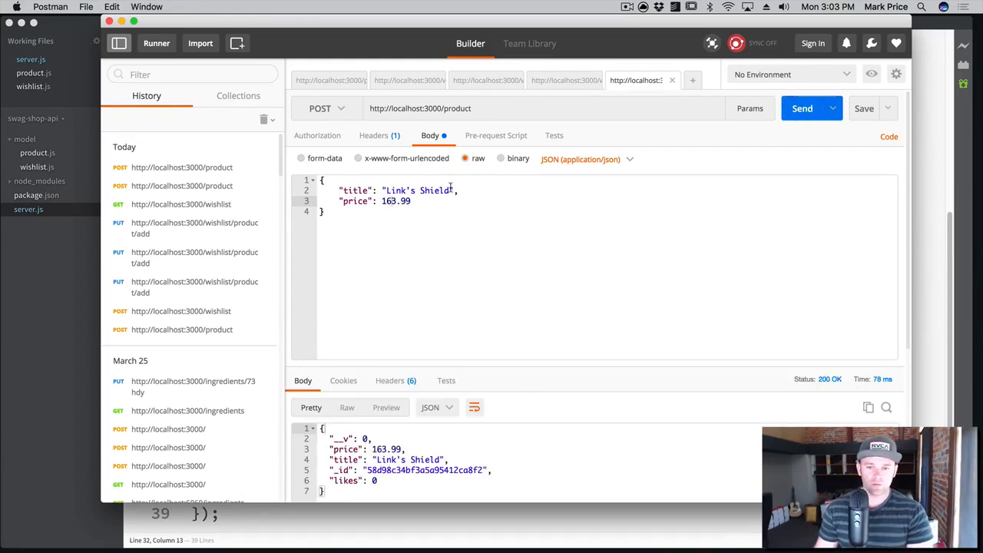
- Change the body to Ash's Chainsaw at 203.45 and post it
double_click(415, 191)
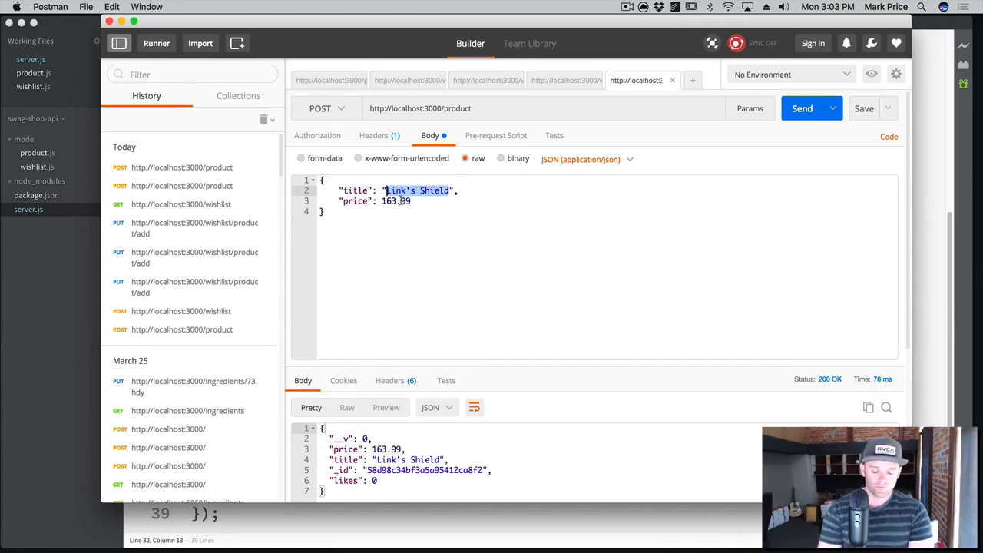
text(Ash)
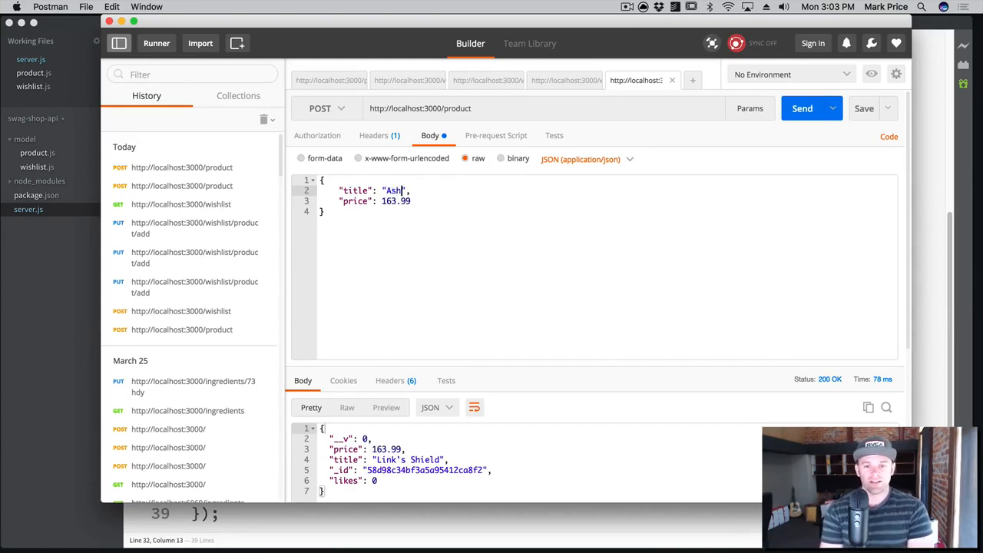
text('s ChainS)
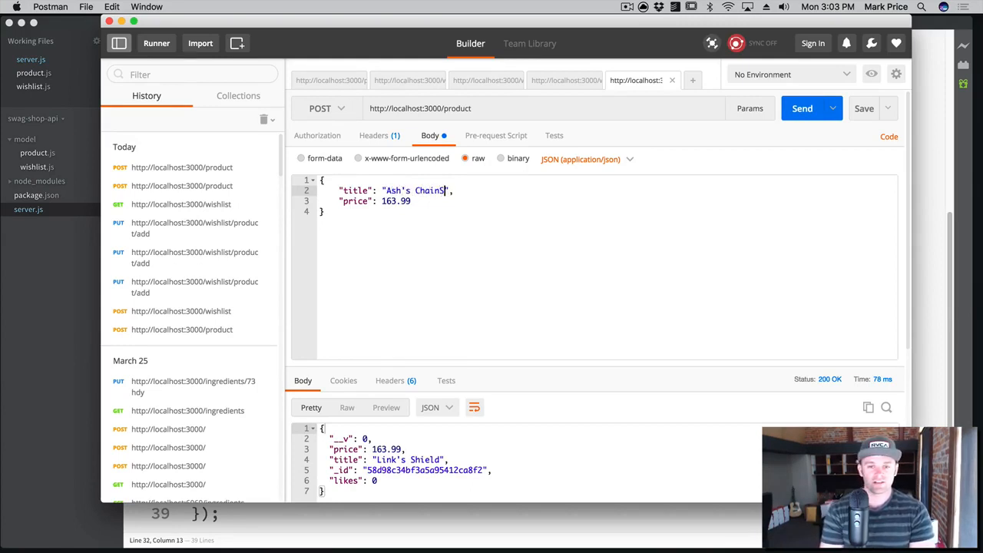
text(aw)
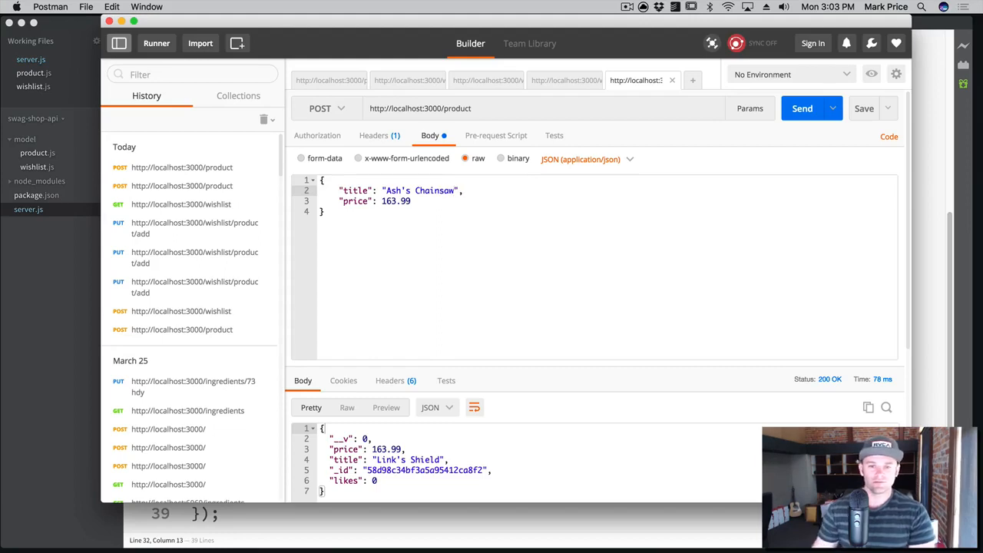
double_click(395, 200)
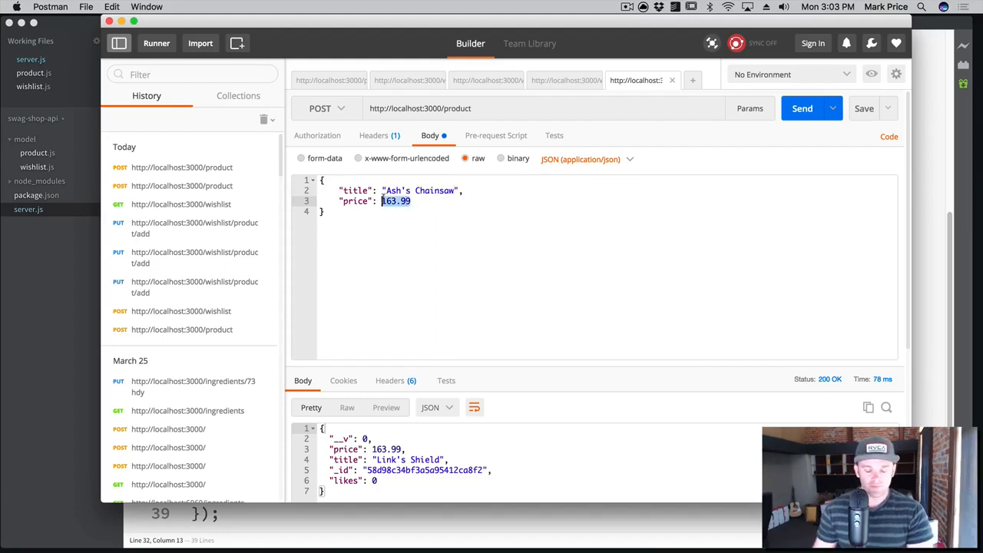
text(203.)
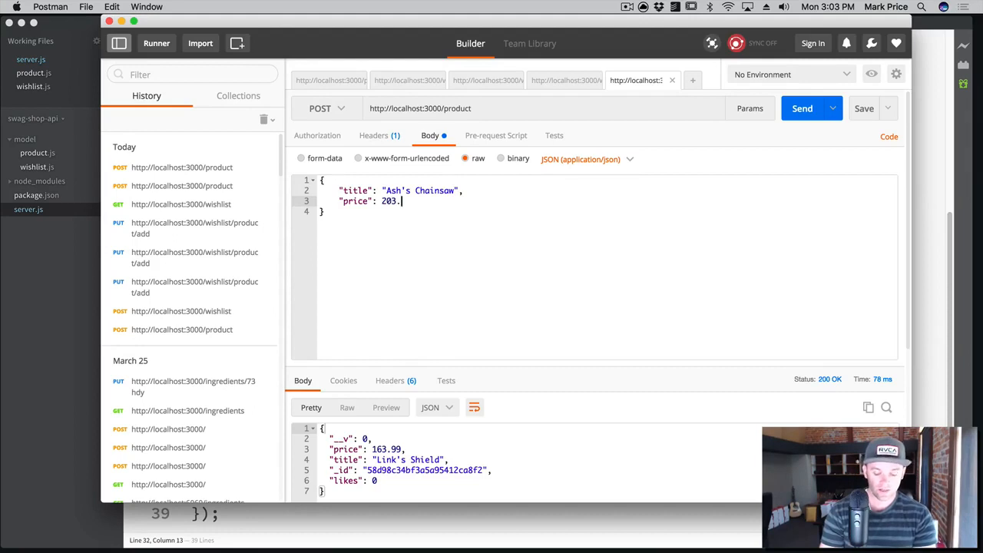
text(45)
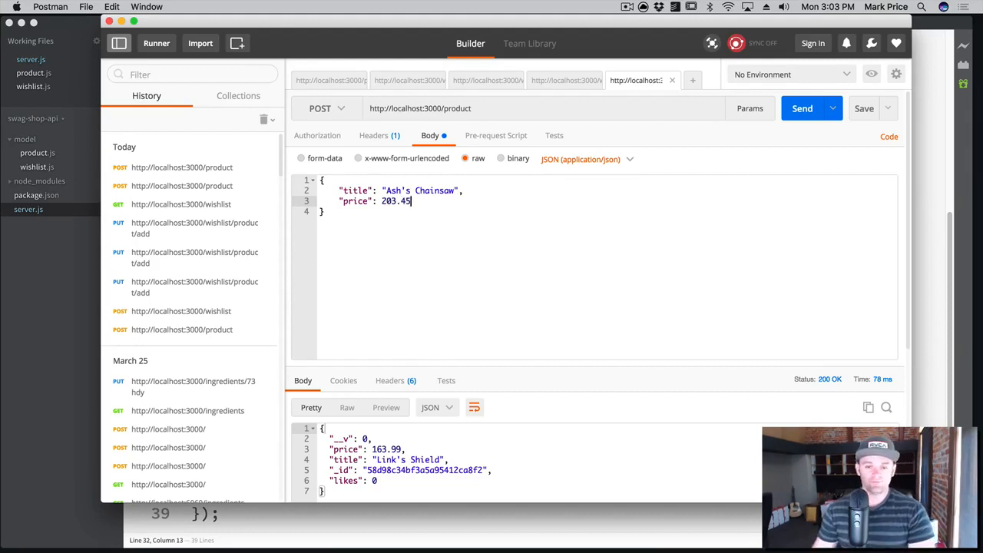
click(802, 108)
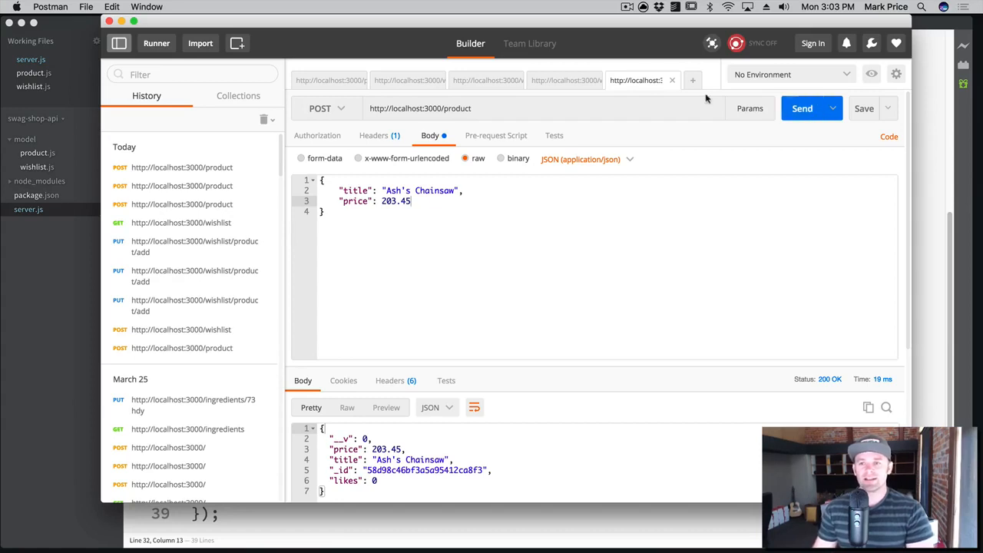
click(692, 80)
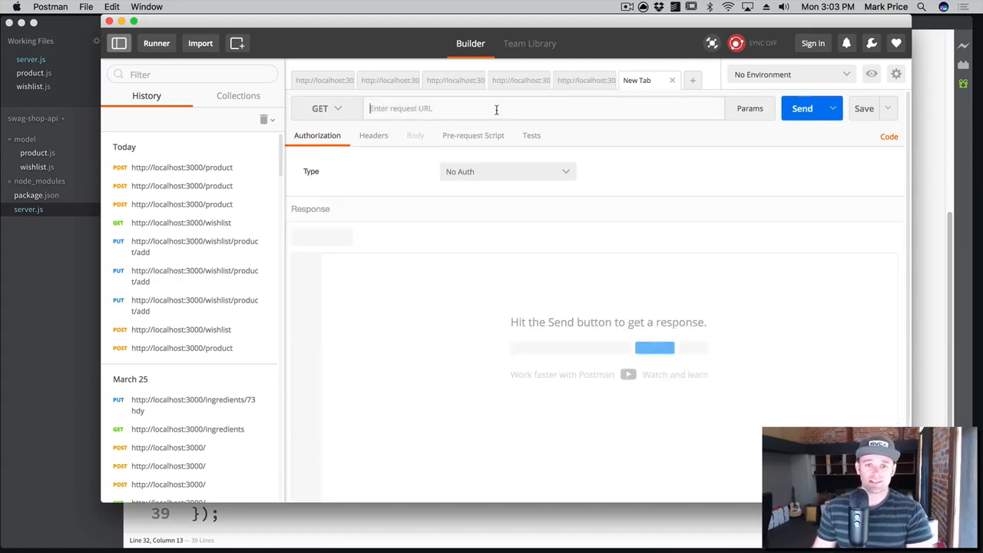
text(http)
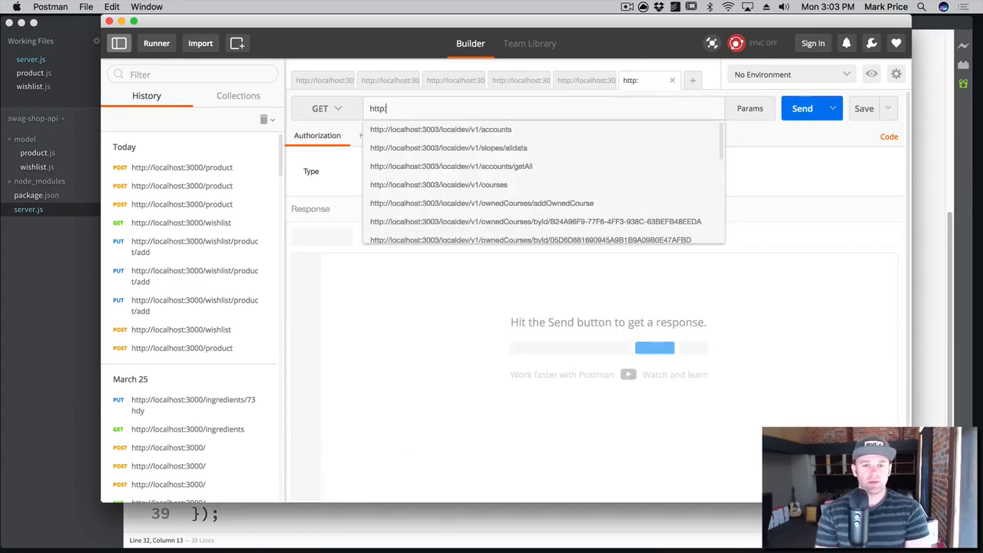
text(://localhost:3000/product)
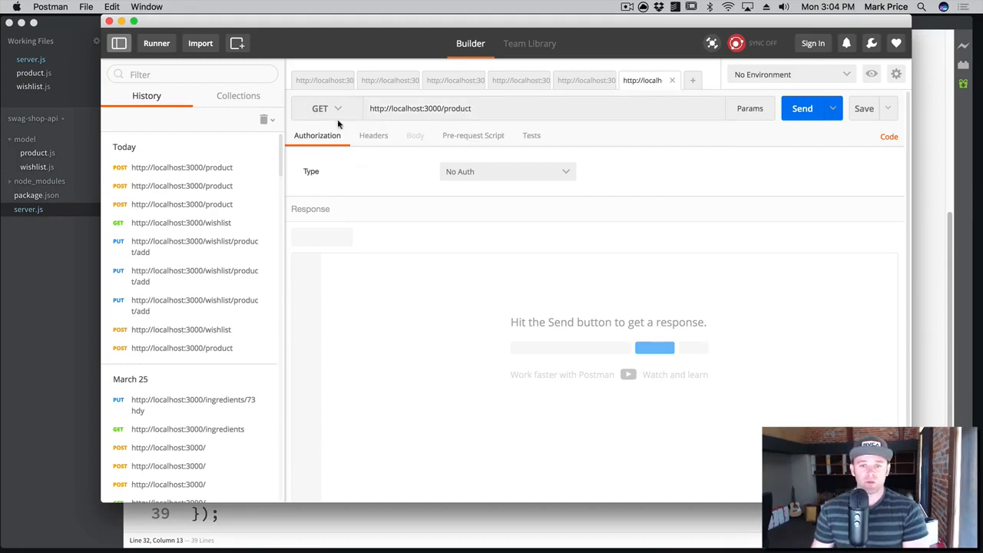
click(802, 107)
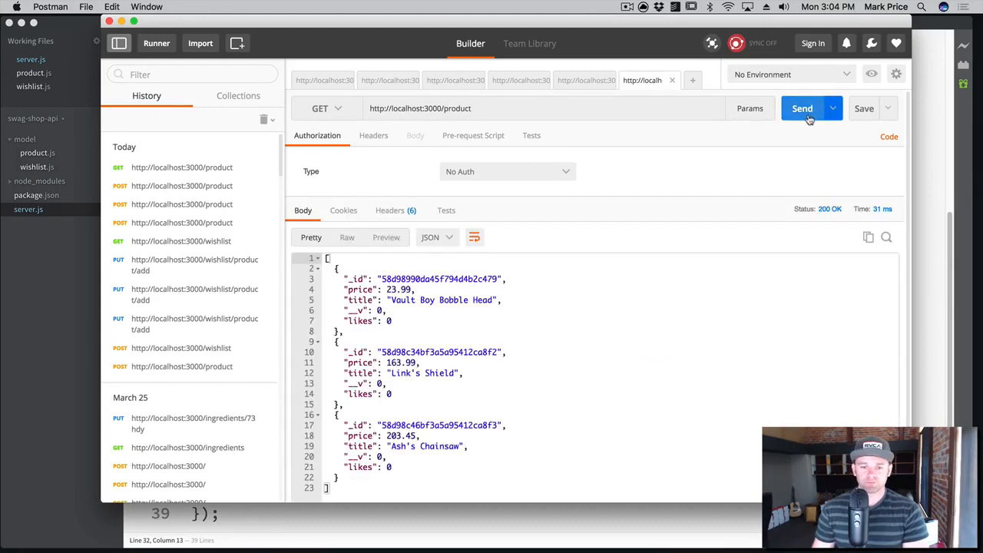
mouse_move(777, 169)
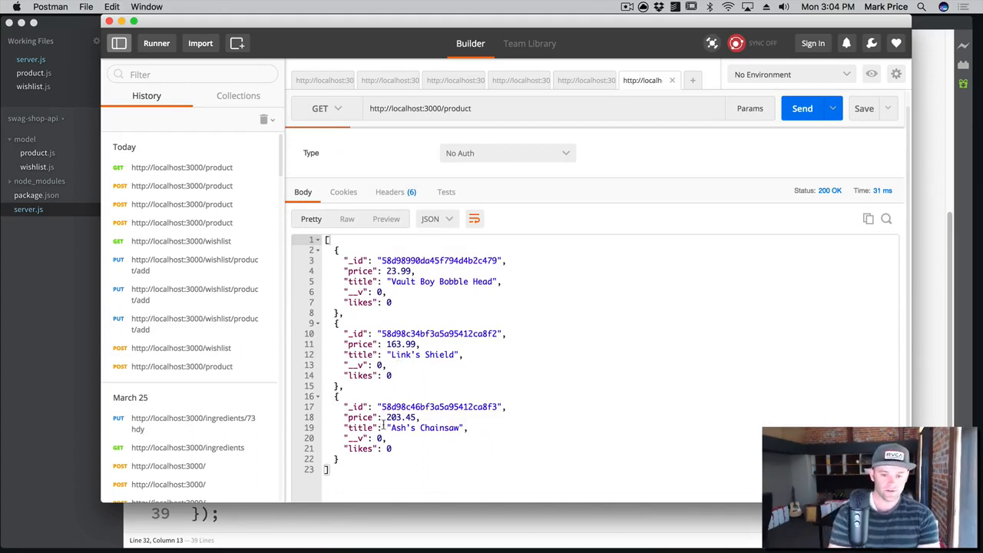
text(mongo)
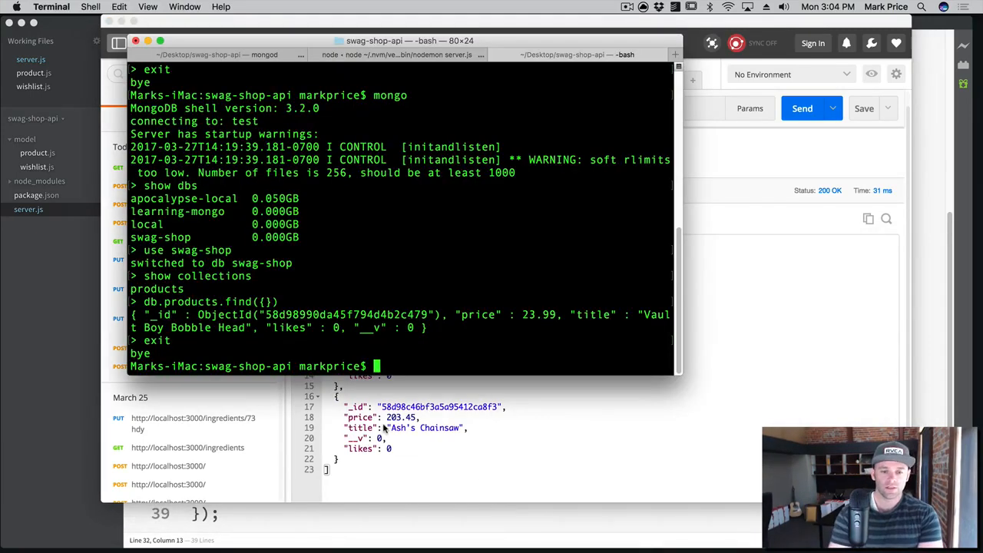
- Start the mongo shell and switch to the swag-shop database
key(Return)
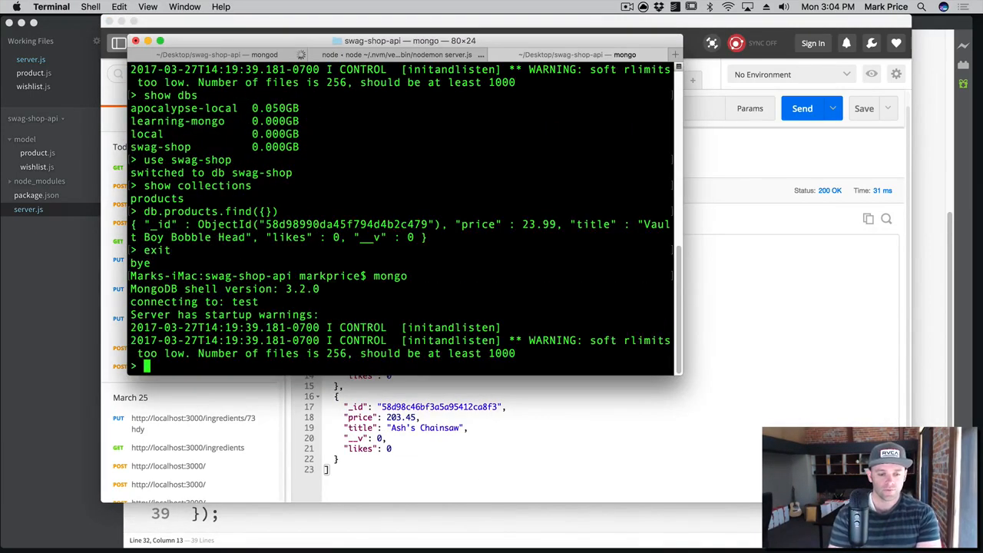
text(show ed)
text(use swag)
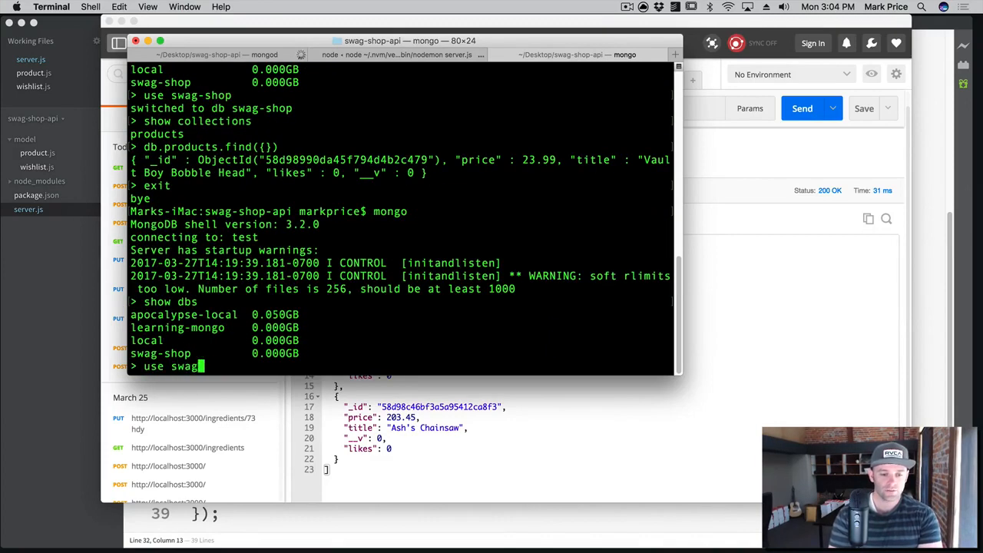
text(-)
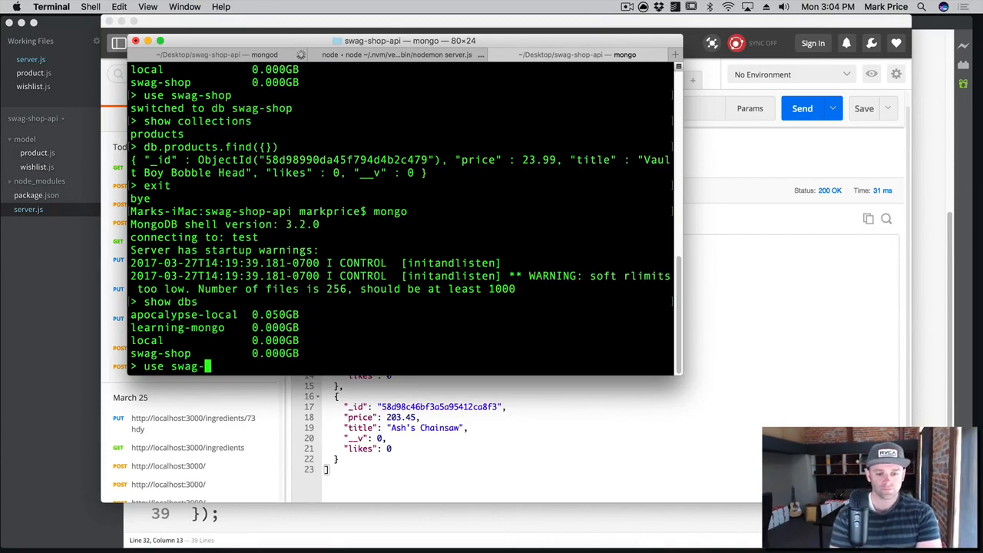
key(Return)
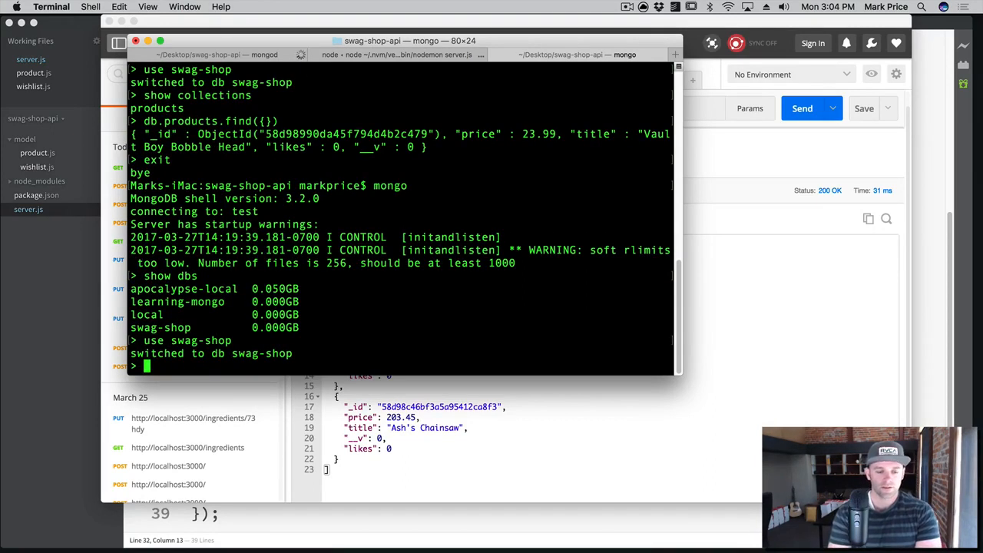
- Run db.products.find({}).pretty() to list the three products, then exit
text(db.)
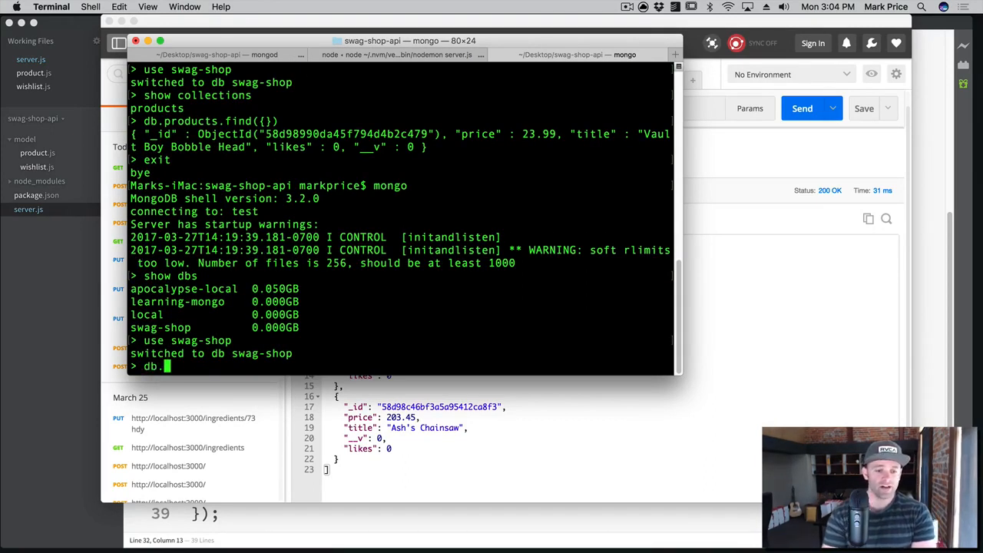
text(products.find({}).pretty()
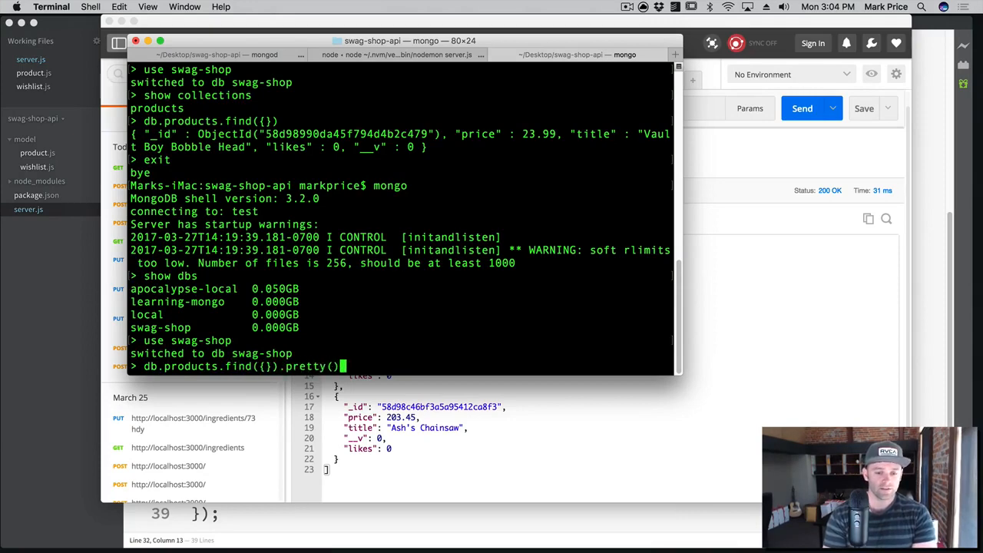
key(Return)
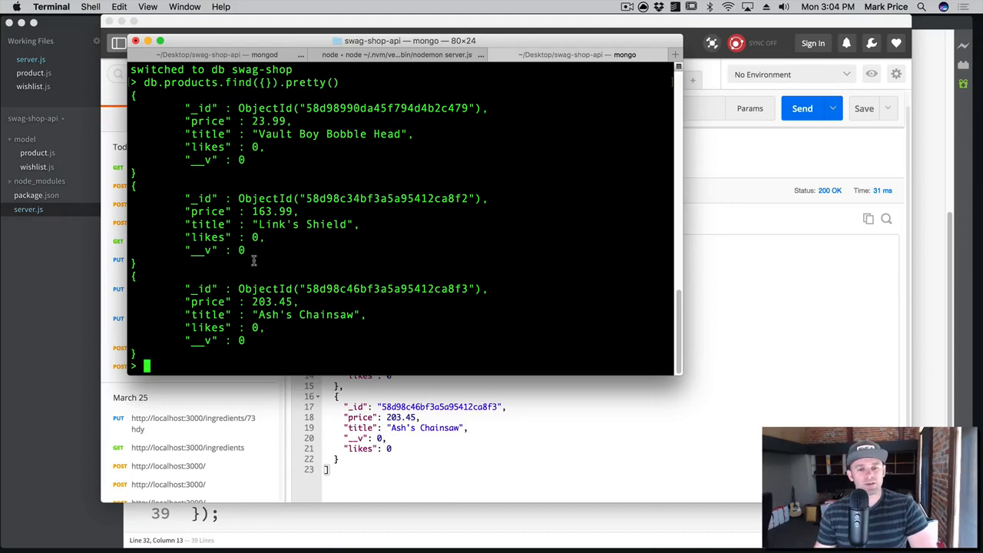
mouse_move(273, 271)
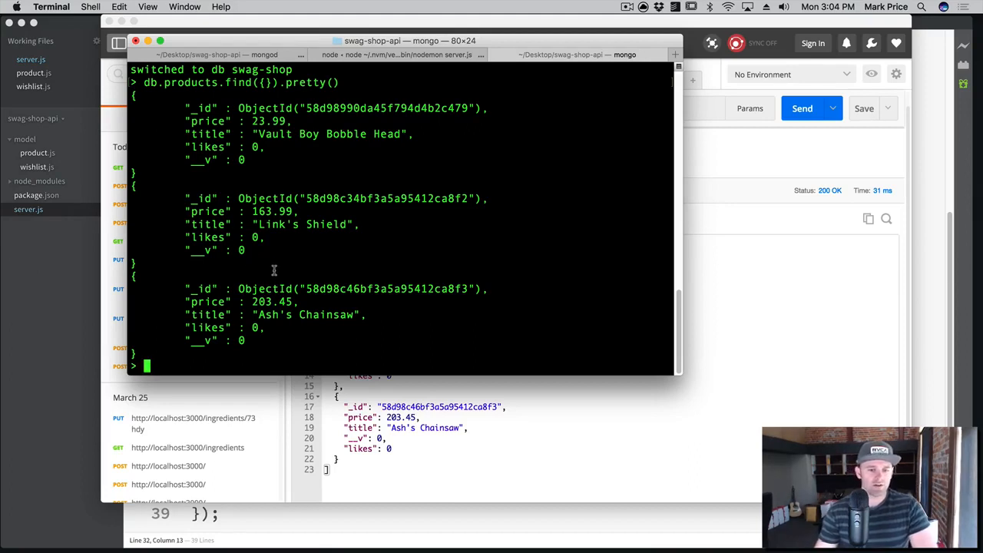
text(exit)
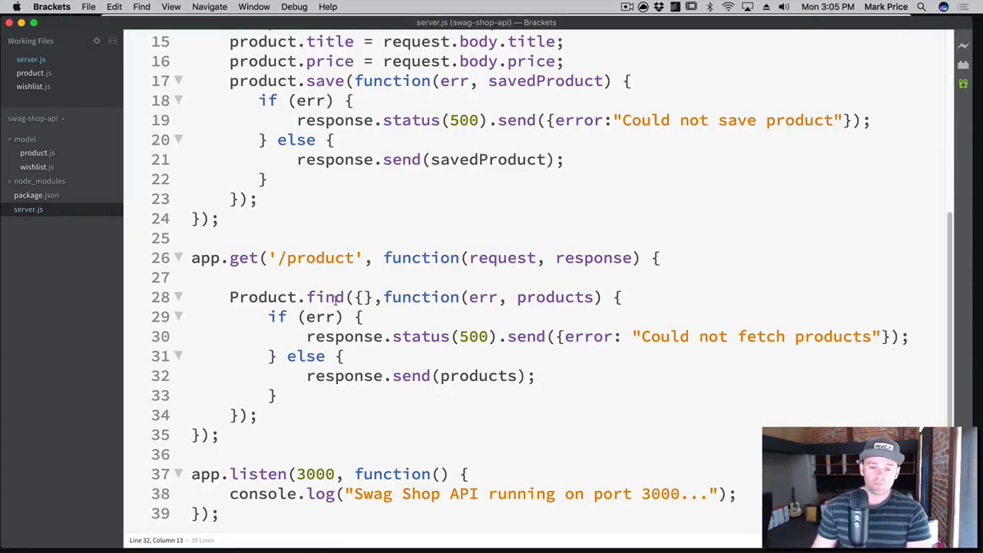
mouse_move(341, 283)
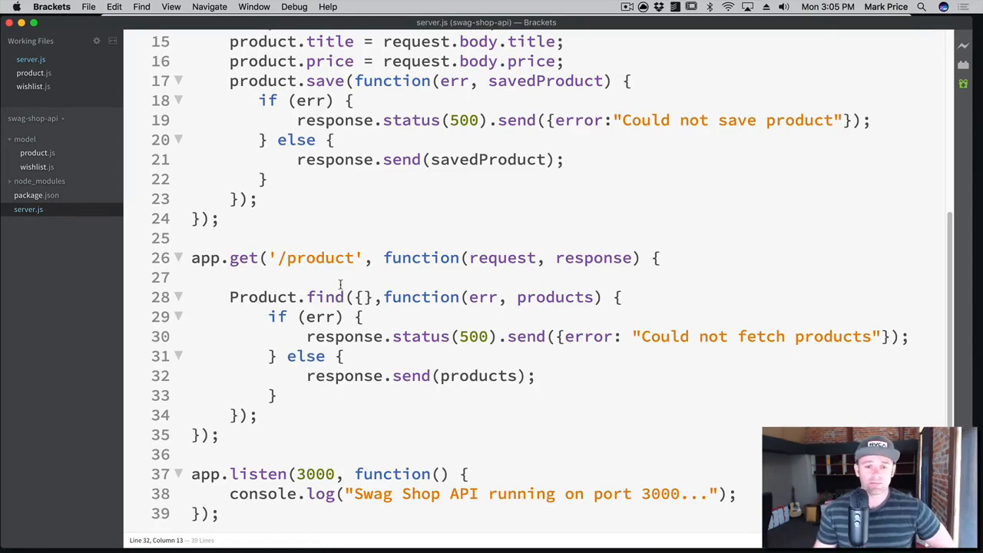
mouse_move(341, 292)
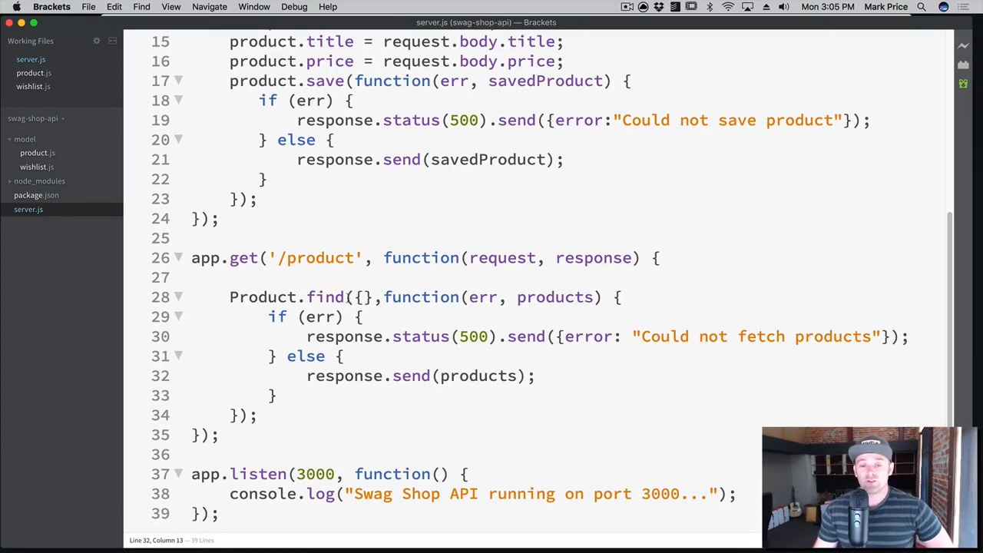
double_click(360, 298)
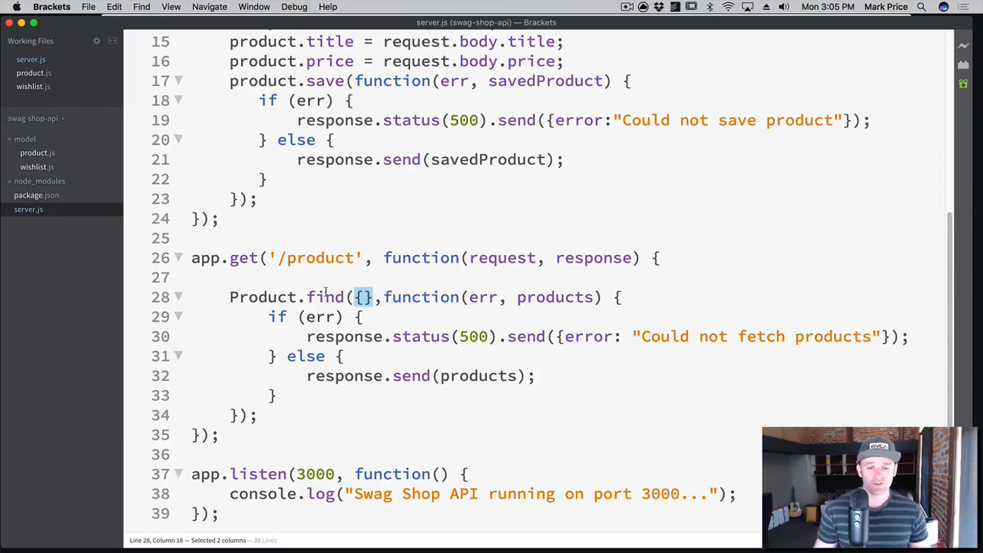
mouse_move(390, 322)
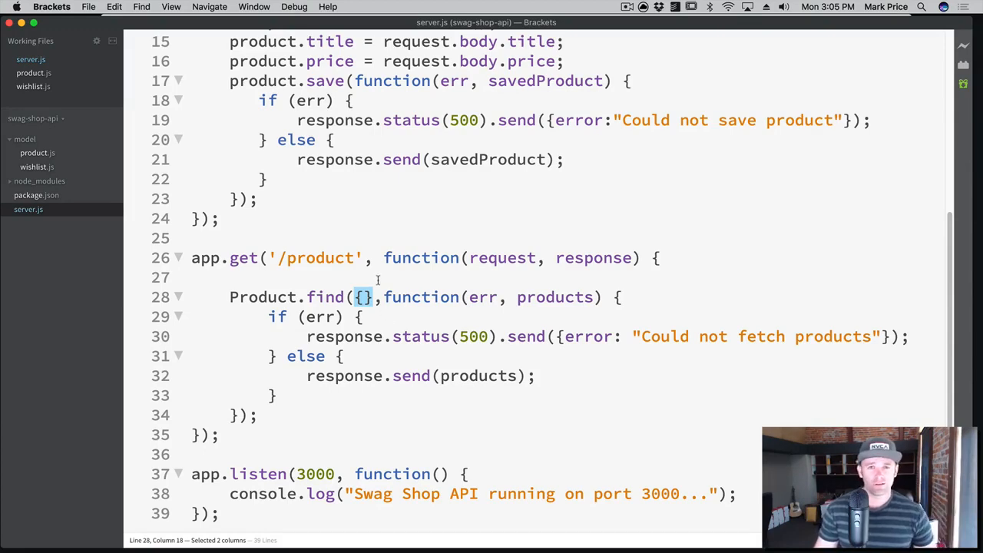
mouse_move(393, 274)
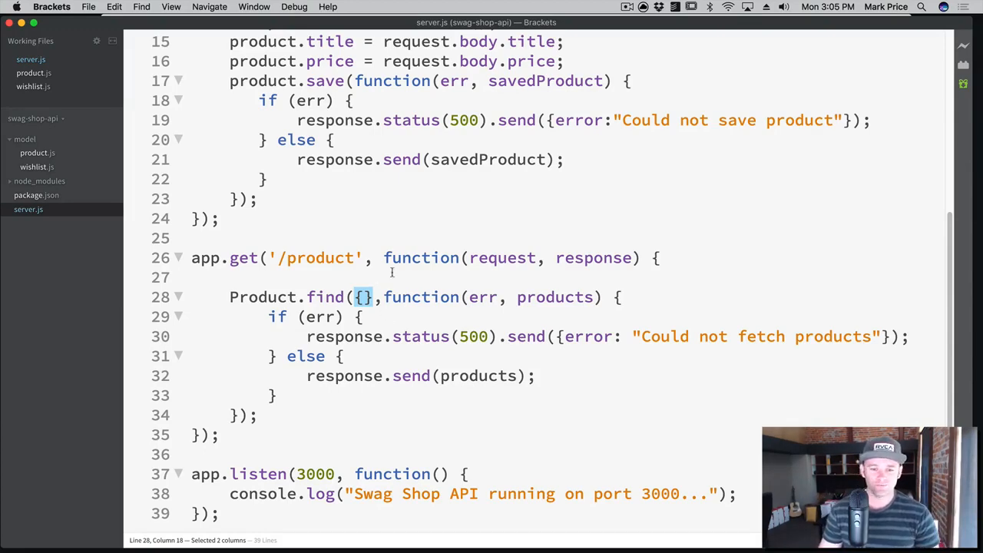
mouse_move(315, 172)
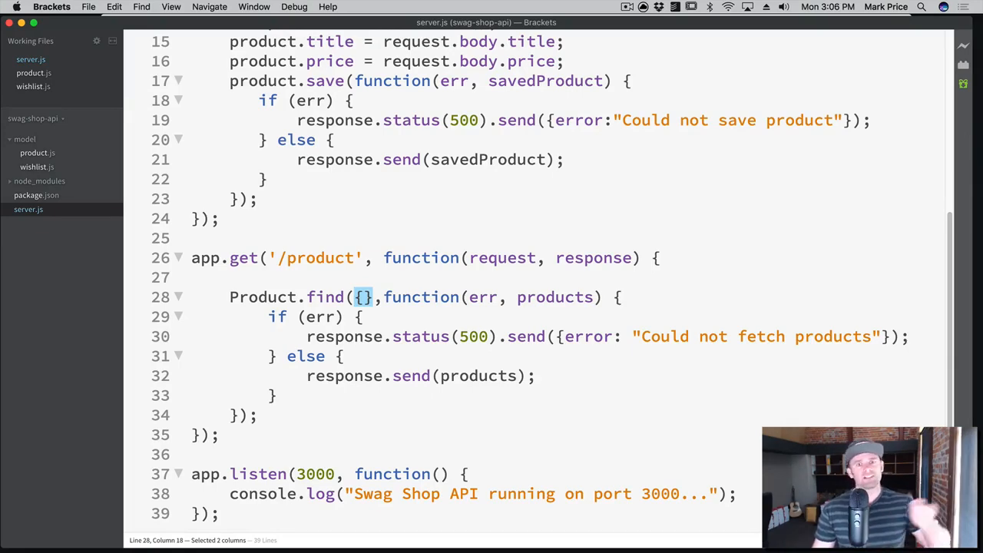
mouse_move(634, 307)
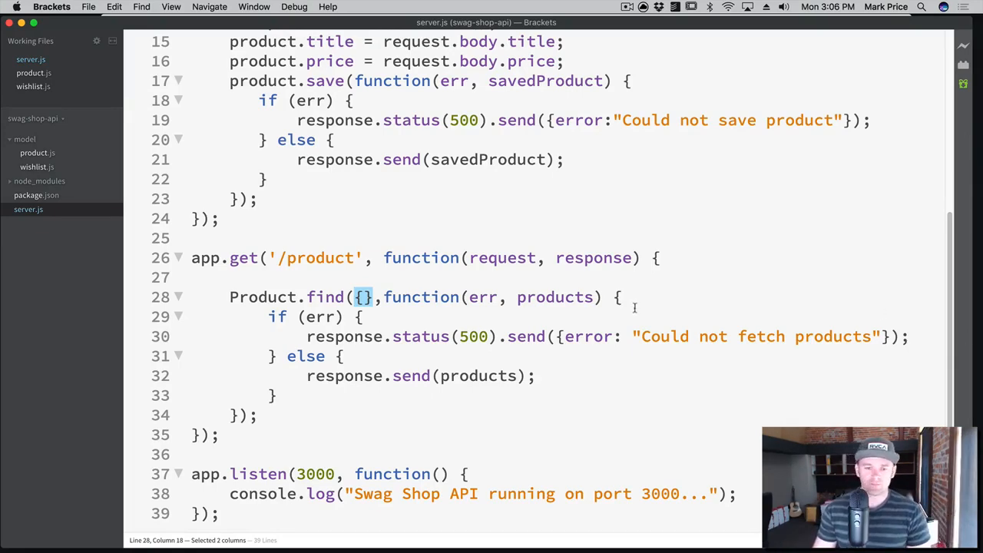
scroll(up, 3)
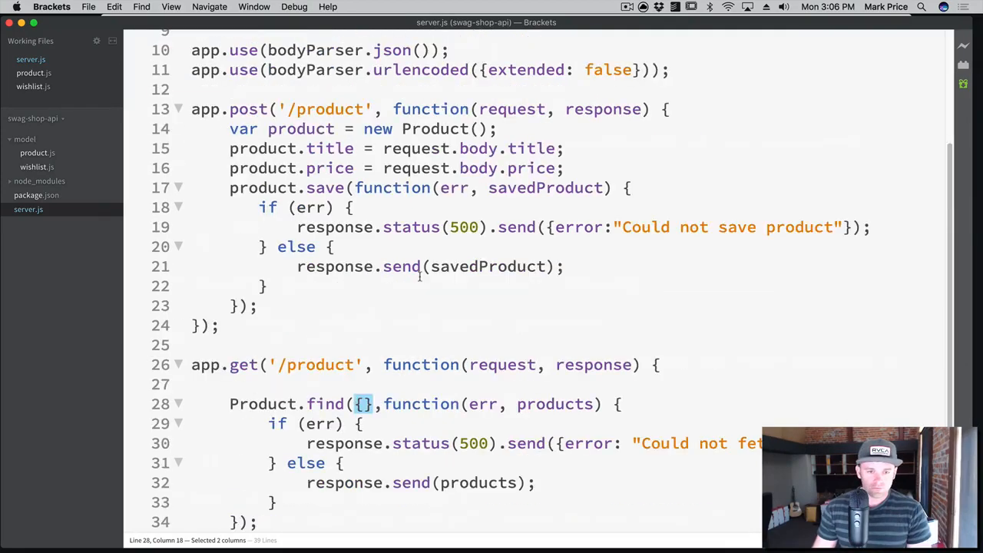
scroll(down, 3)
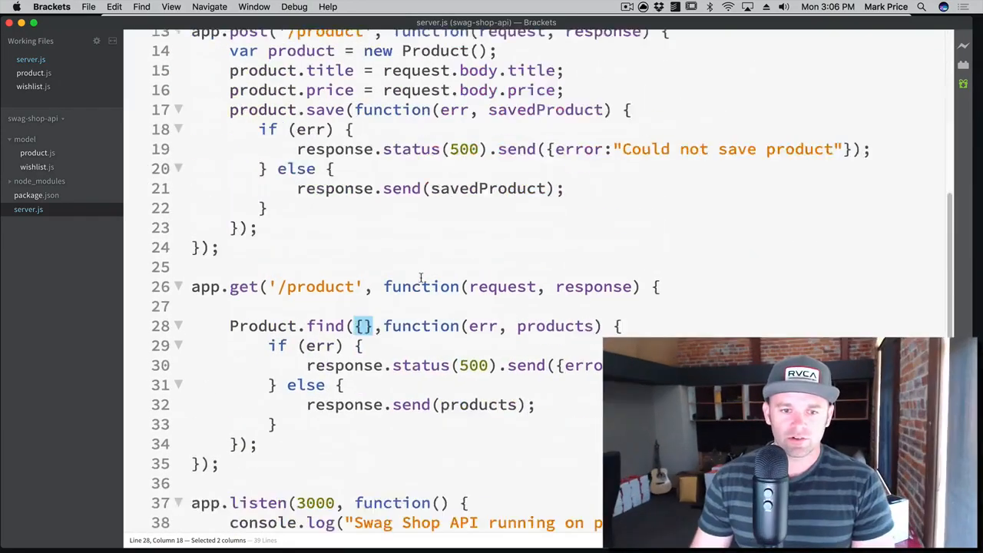